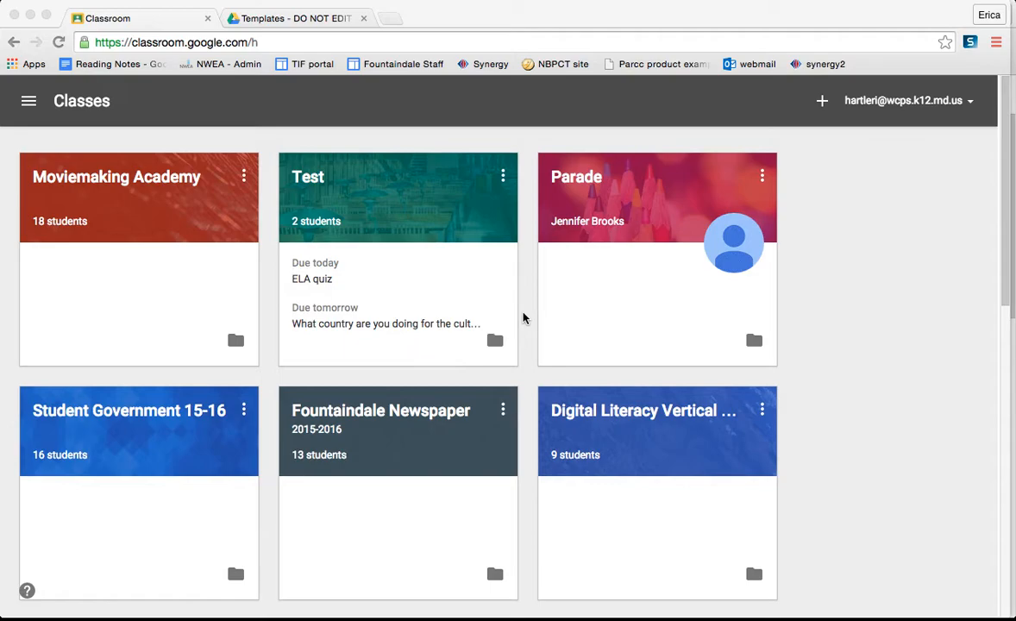
{"action": "mouse_move", "coordinate": [262, 491]}
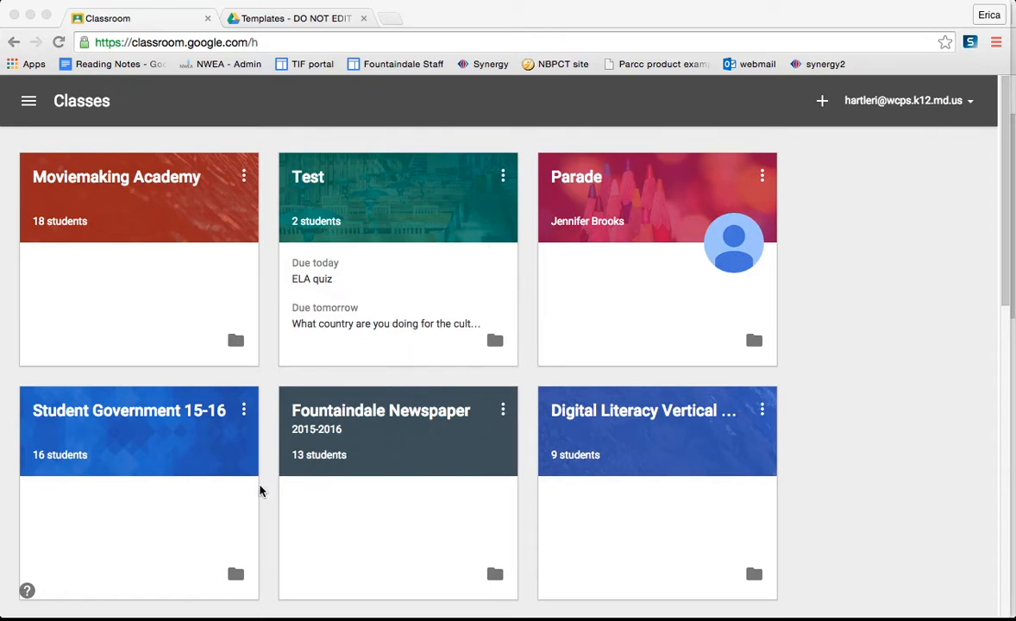
Open the side navigation menu over the Classes page
{"action": "scroll", "scroll_direction": "down", "scroll_amount": 3}
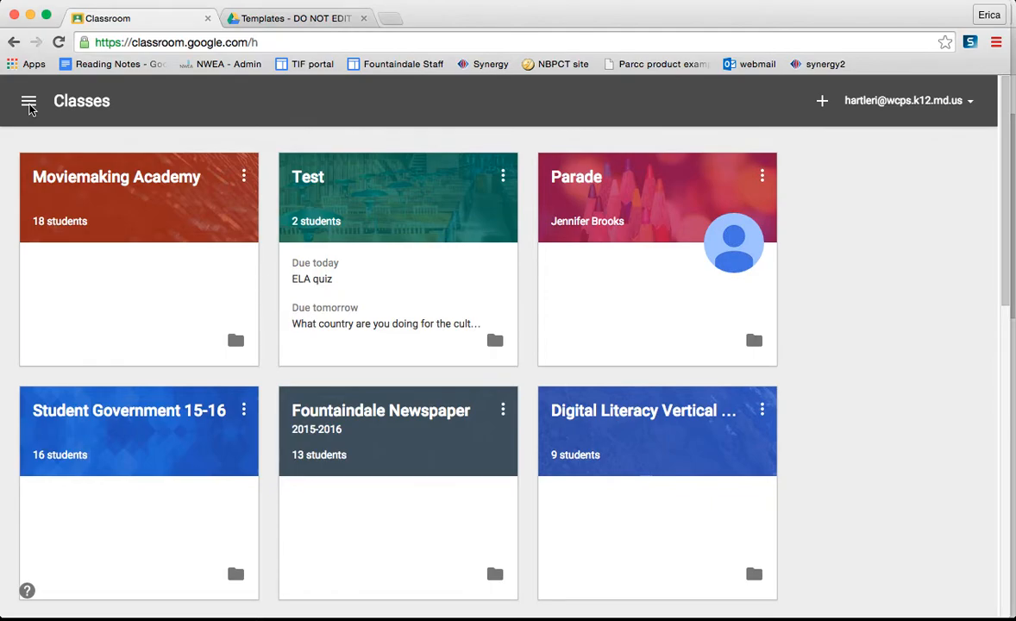
{"action": "left_click", "coordinate": [31, 100]}
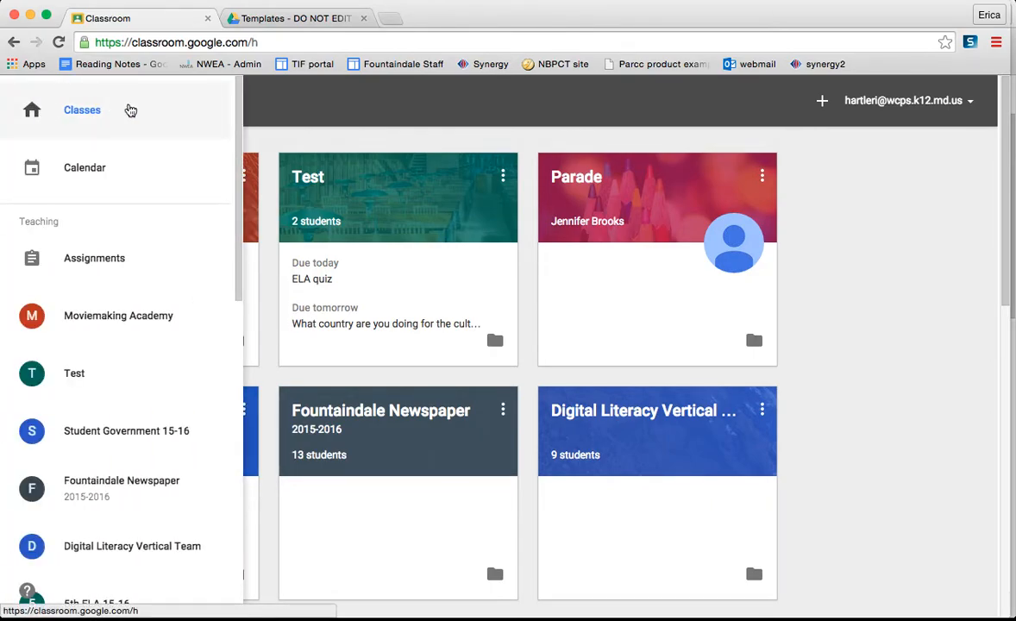
{"action": "mouse_move", "coordinate": [90, 173]}
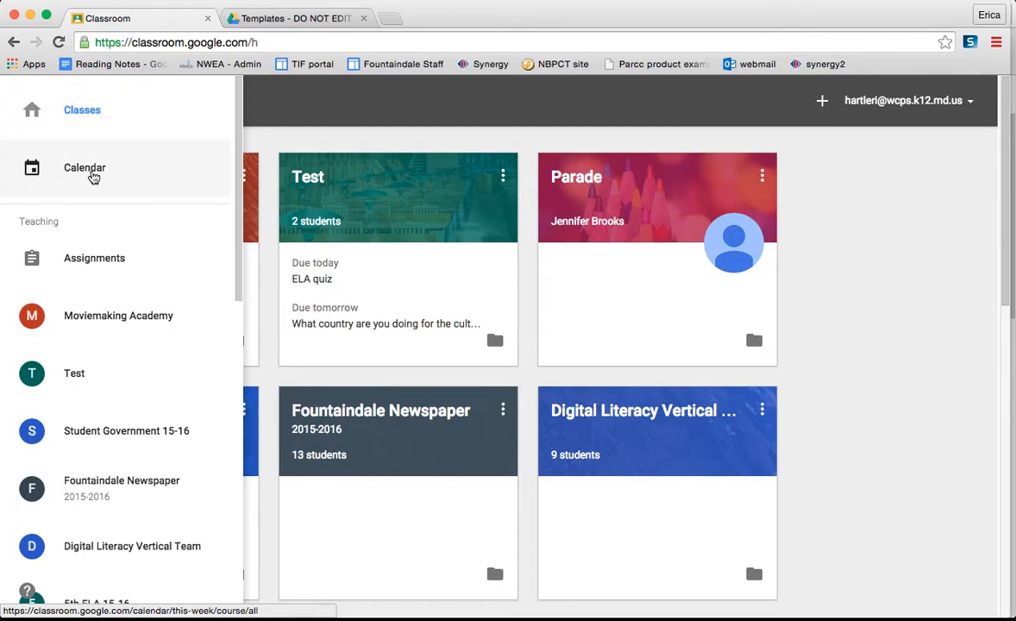
View the Nov 8–14, 2015 calendar week, checking the All classes filter without changing it
{"action": "left_click", "coordinate": [84, 167]}
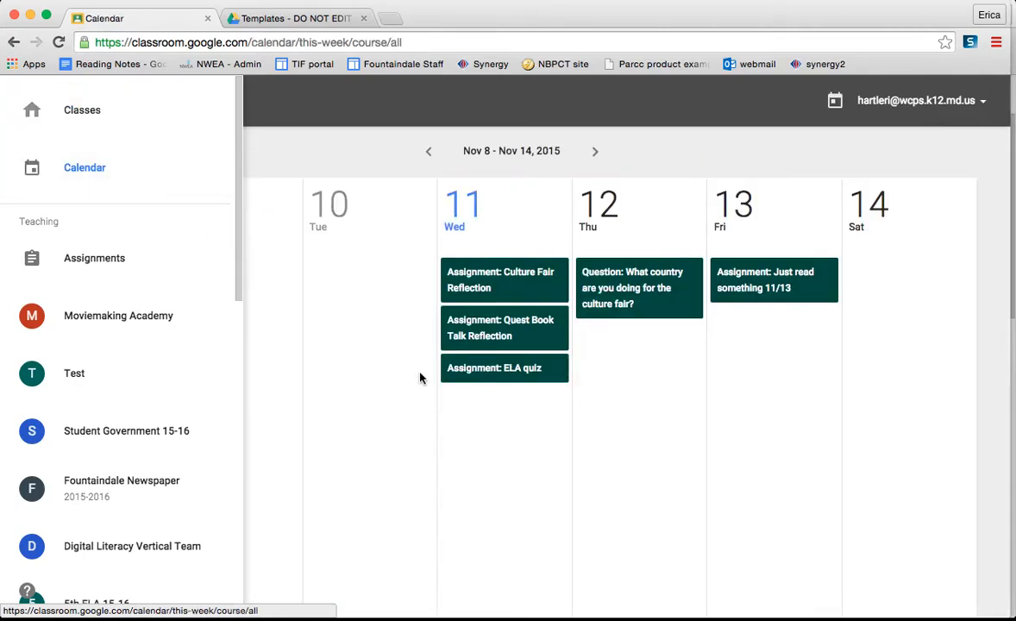
{"action": "mouse_move", "coordinate": [357, 308]}
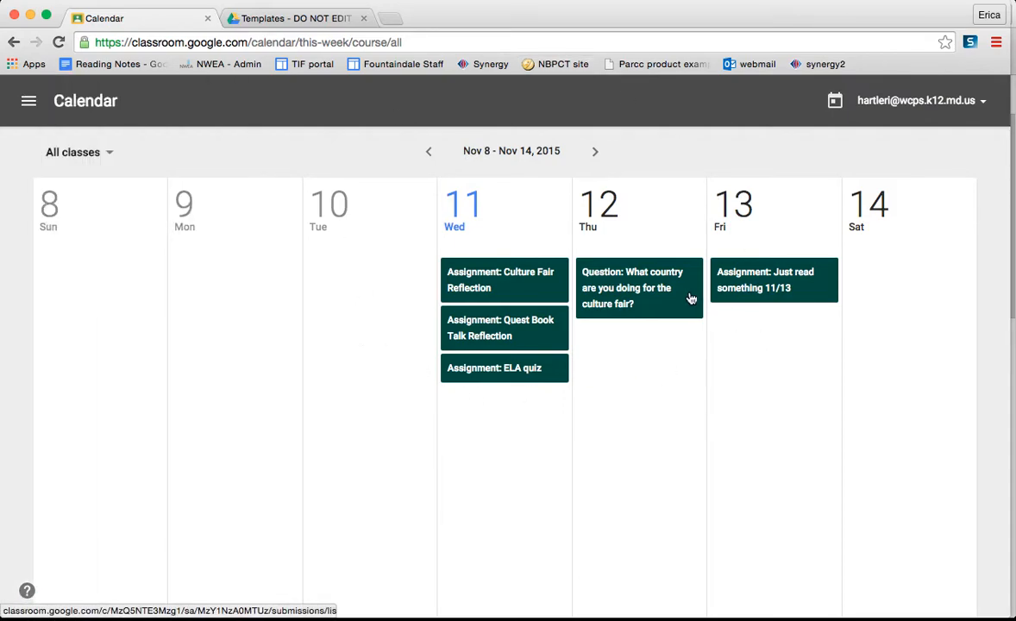
{"action": "left_click", "coordinate": [73, 152]}
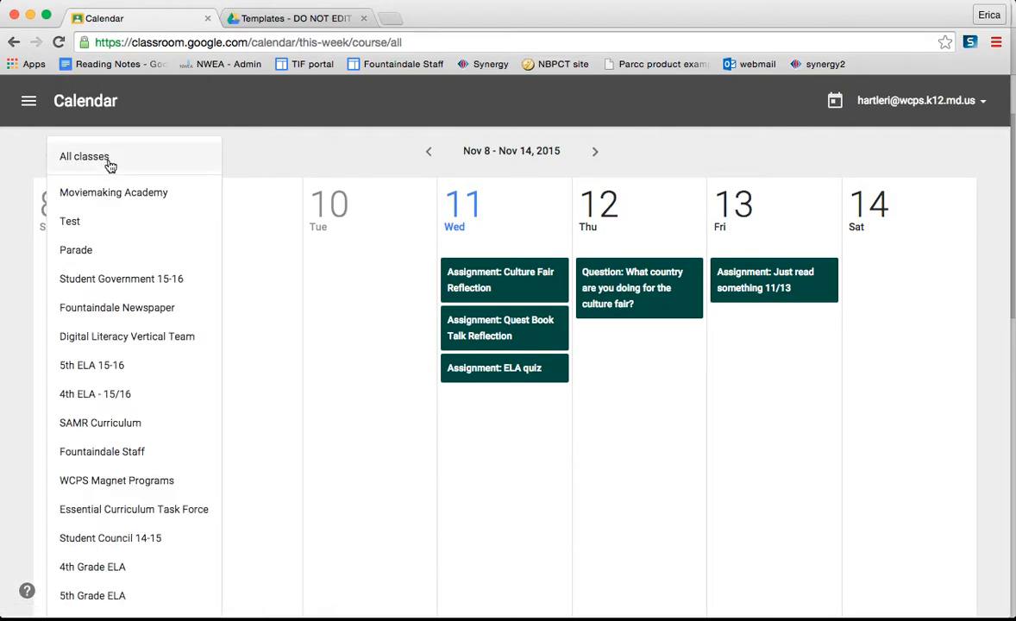
{"action": "left_click", "coordinate": [89, 155]}
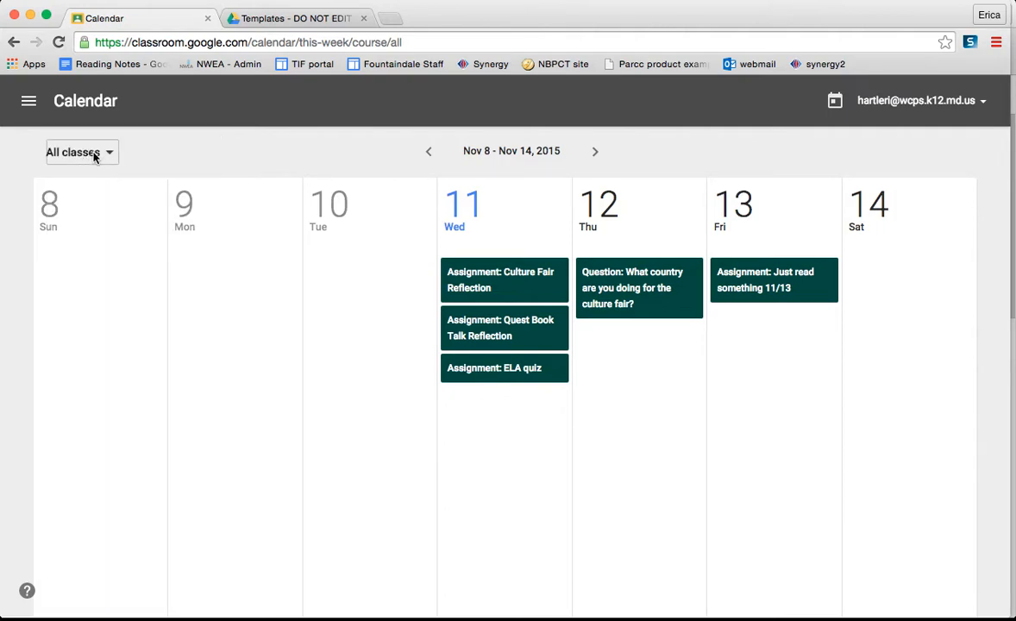
{"action": "left_click", "coordinate": [79, 152]}
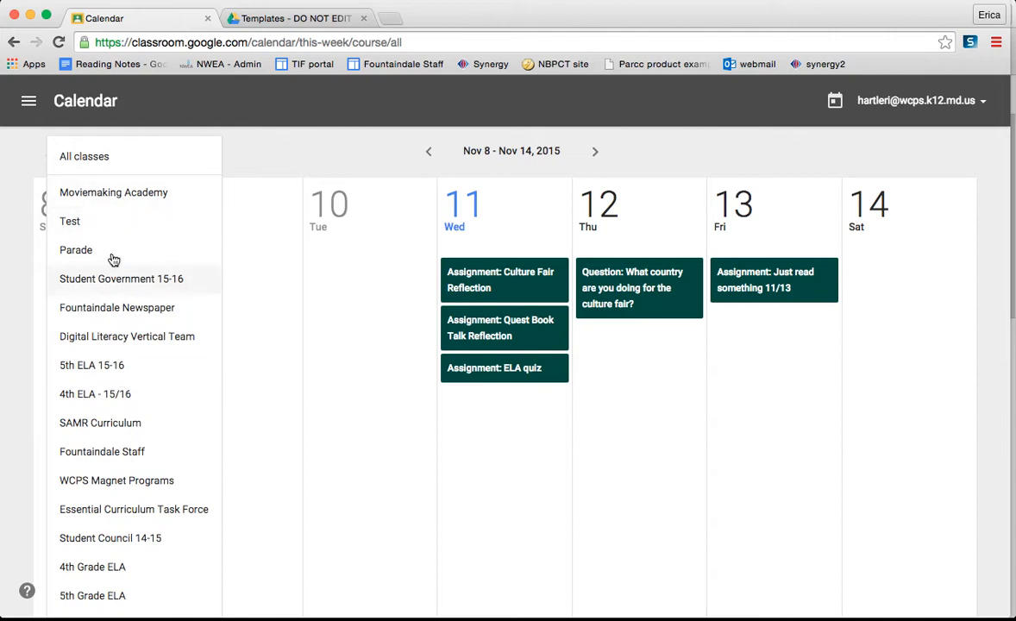
{"action": "left_click", "coordinate": [83, 155]}
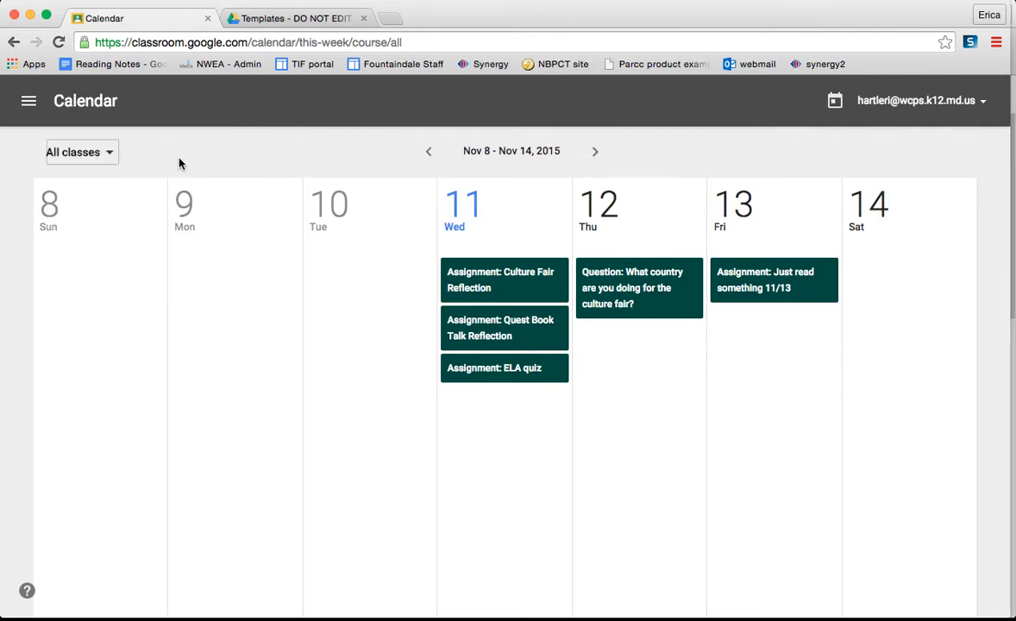
Reopen the navigation menu and browse its teaching and enrolled class lists
{"action": "left_click", "coordinate": [32, 100]}
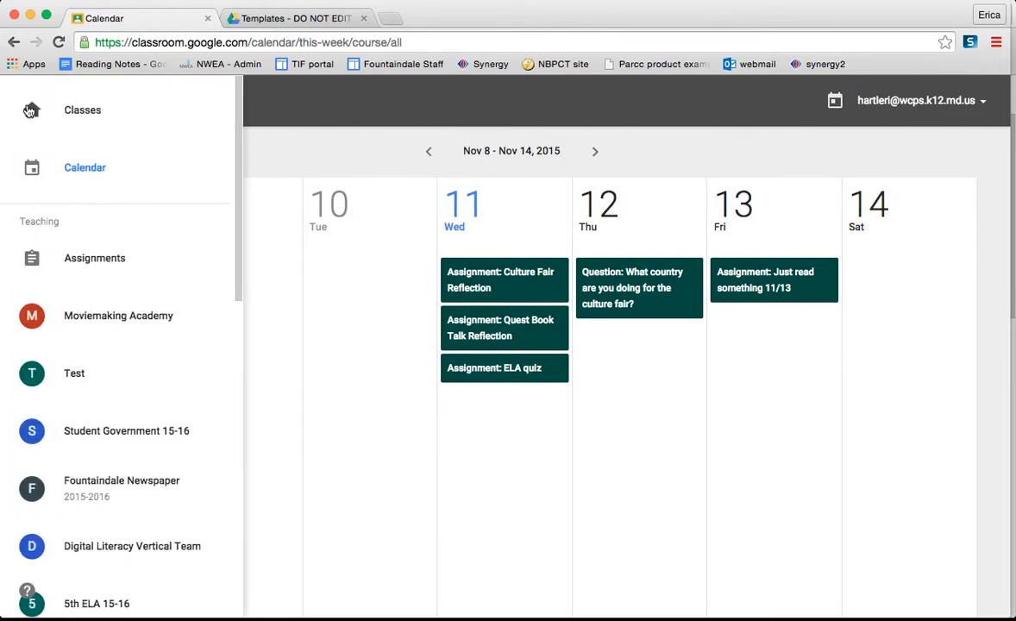
{"action": "mouse_move", "coordinate": [79, 221]}
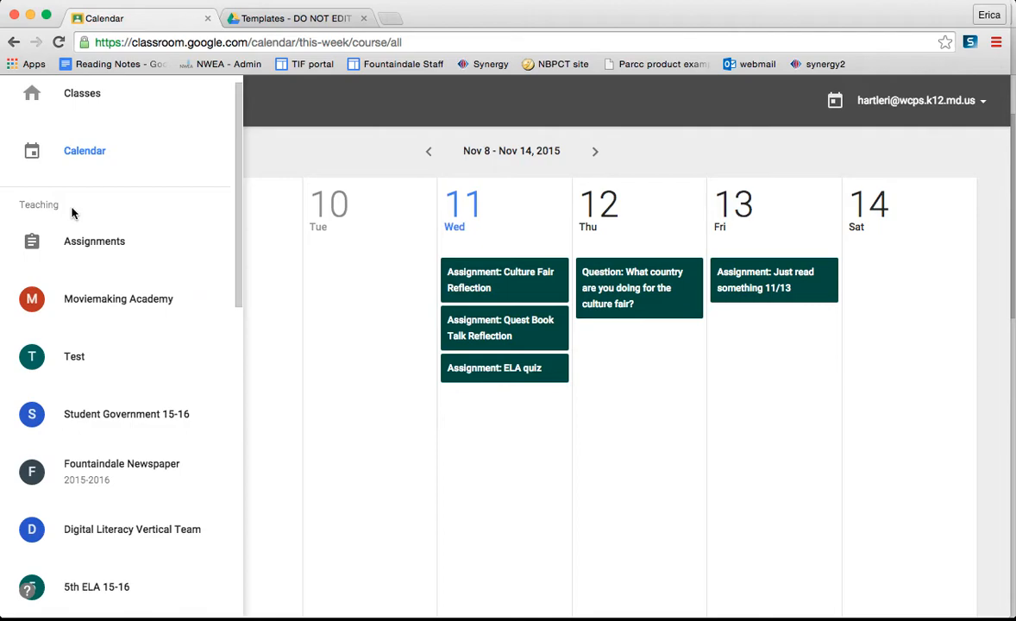
{"action": "scroll", "scroll_direction": "down", "scroll_amount": 3}
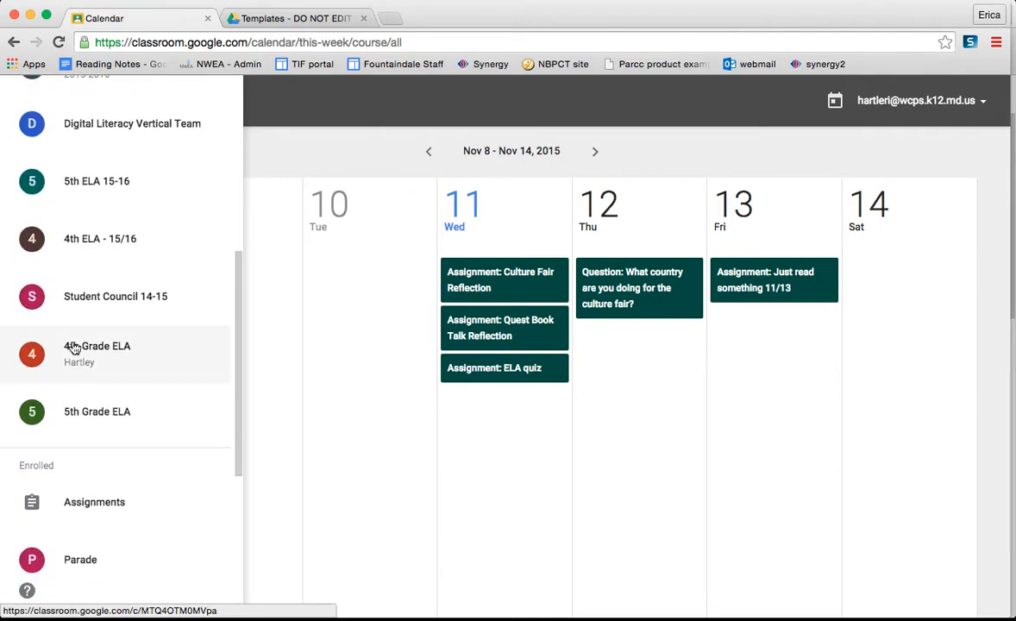
{"action": "scroll", "scroll_direction": "down", "scroll_amount": 3}
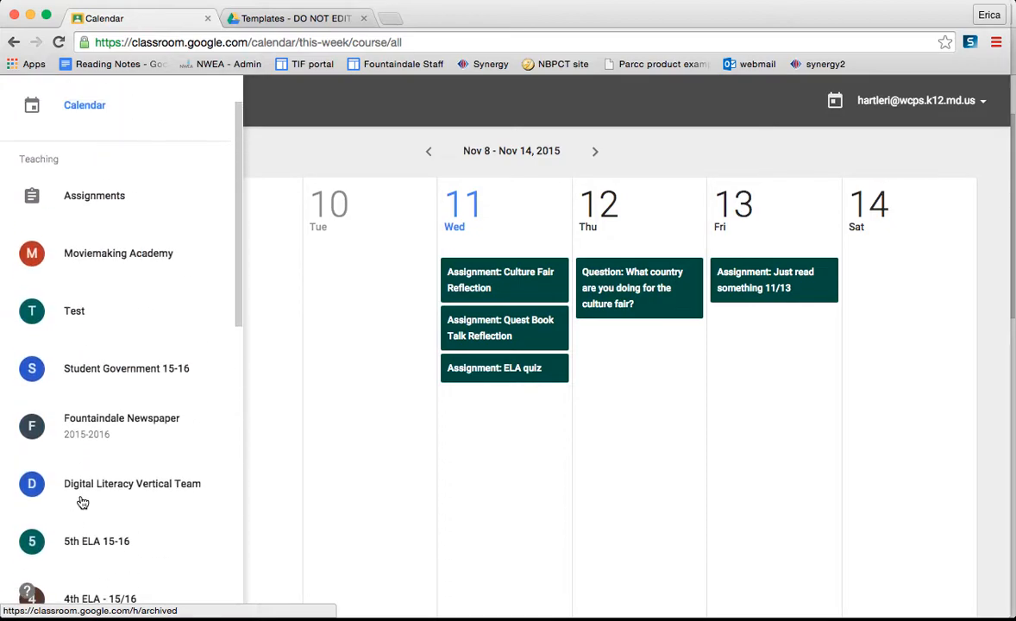
View the teaching Assignments To Review list with done and not-done counts
{"action": "left_click", "coordinate": [93, 195]}
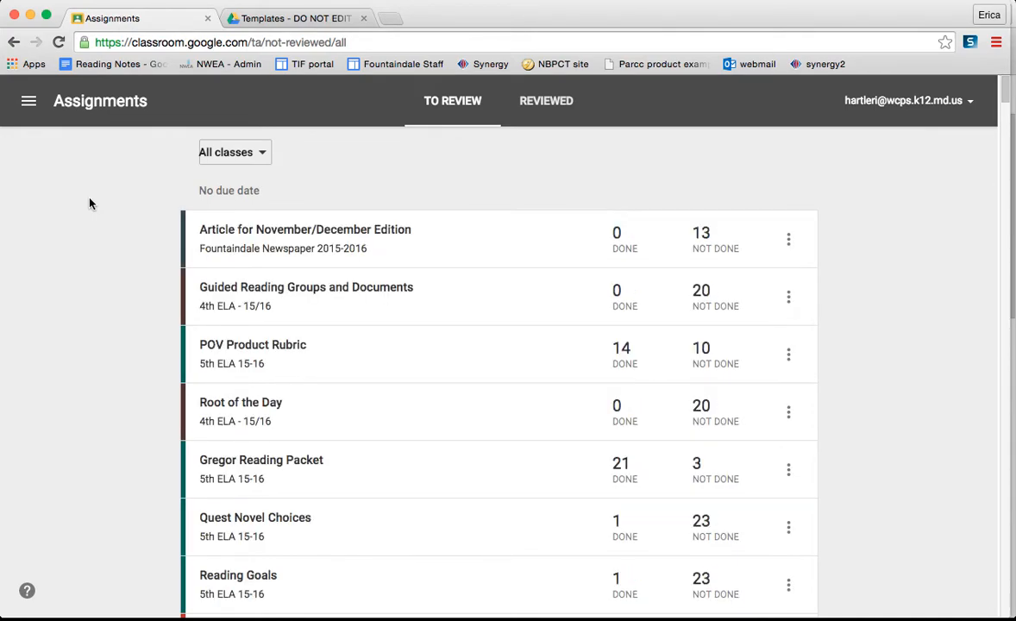
{"action": "mouse_move", "coordinate": [660, 290]}
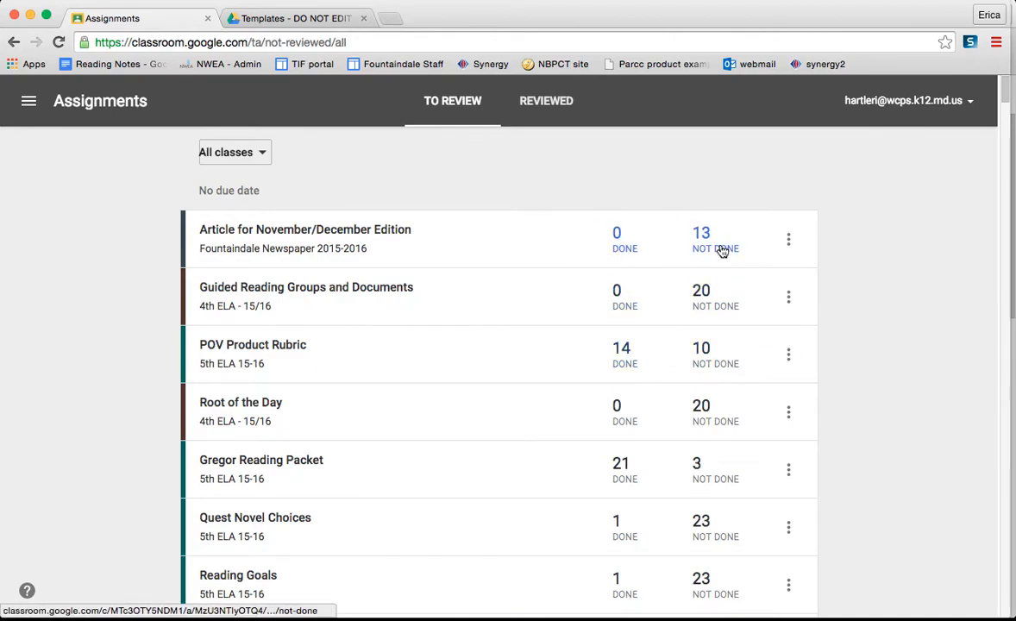
{"action": "scroll", "scroll_direction": "down", "scroll_amount": 3}
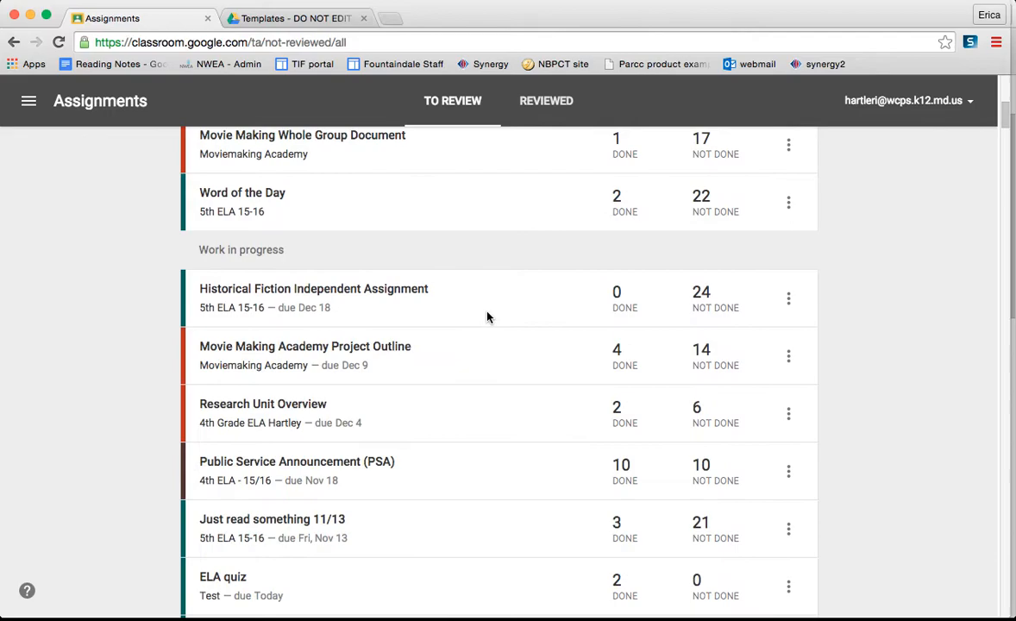
{"action": "scroll", "scroll_direction": "down", "scroll_amount": 3}
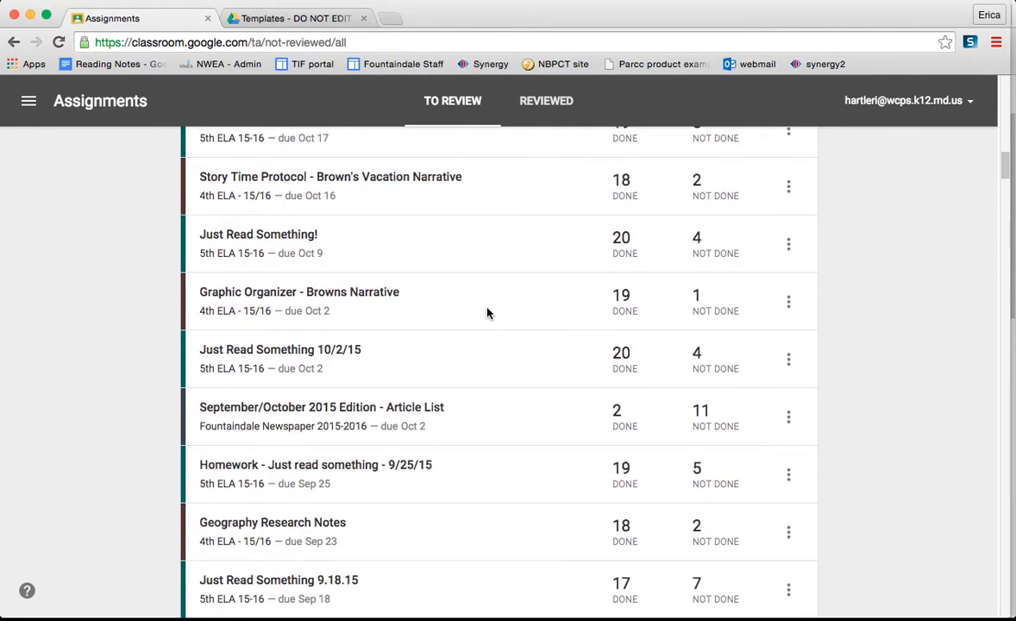
{"action": "scroll", "scroll_direction": "down", "scroll_amount": 3}
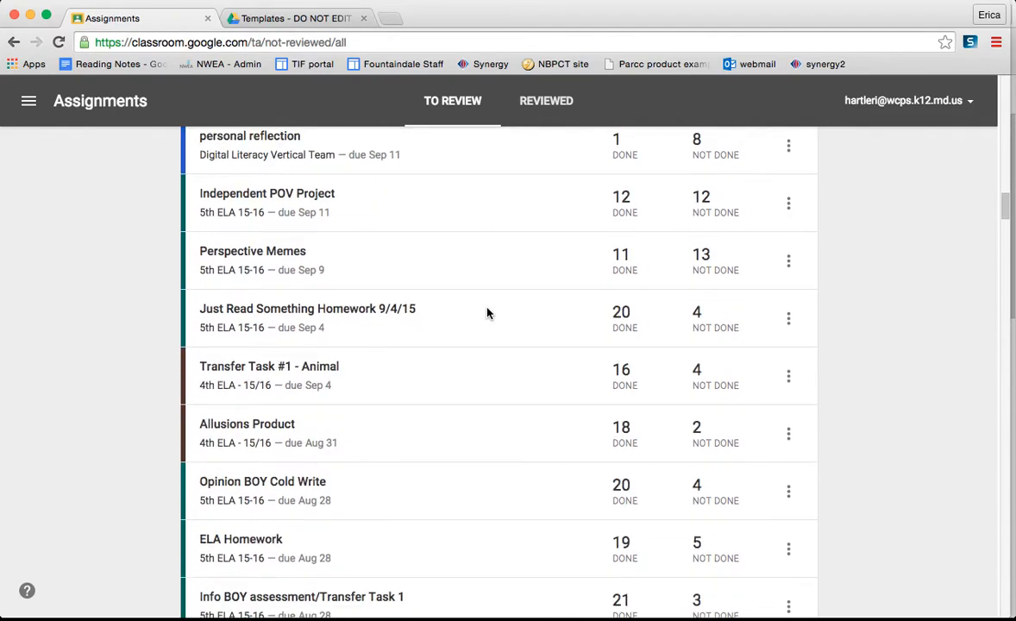
{"action": "scroll", "scroll_direction": "down", "scroll_amount": 3}
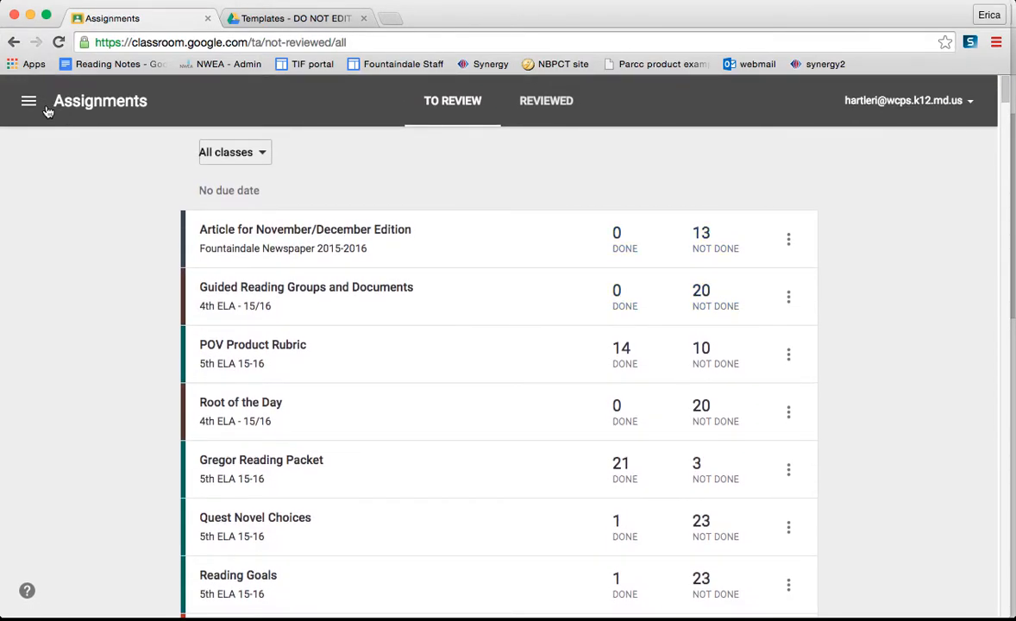
View the enrolled-class Assignments To-Do list, then reopen the menu down to Archived Classes
{"action": "left_click", "coordinate": [29, 100]}
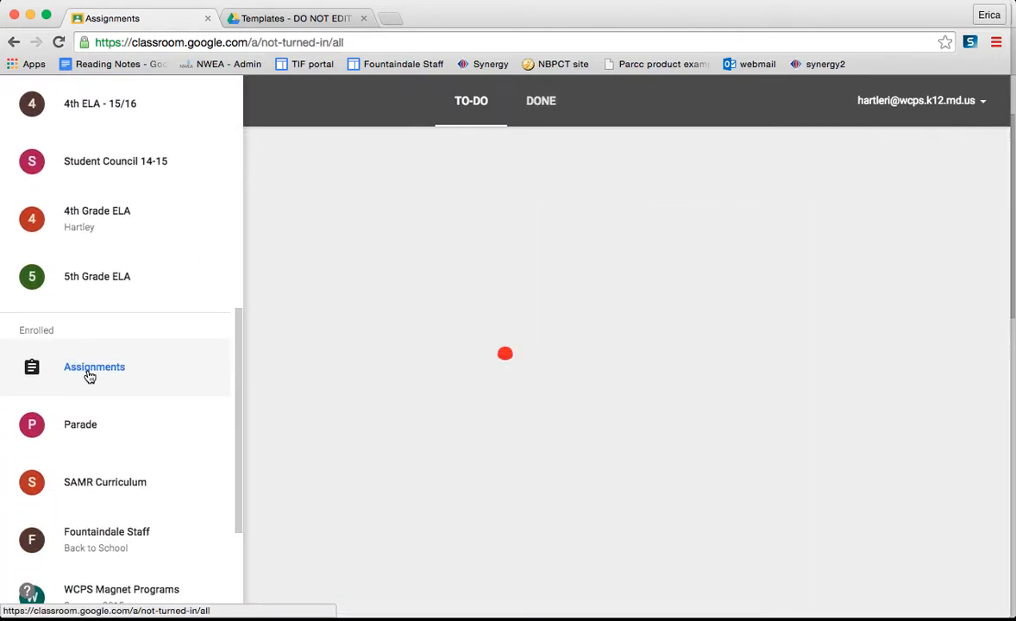
{"action": "left_click", "coordinate": [93, 366]}
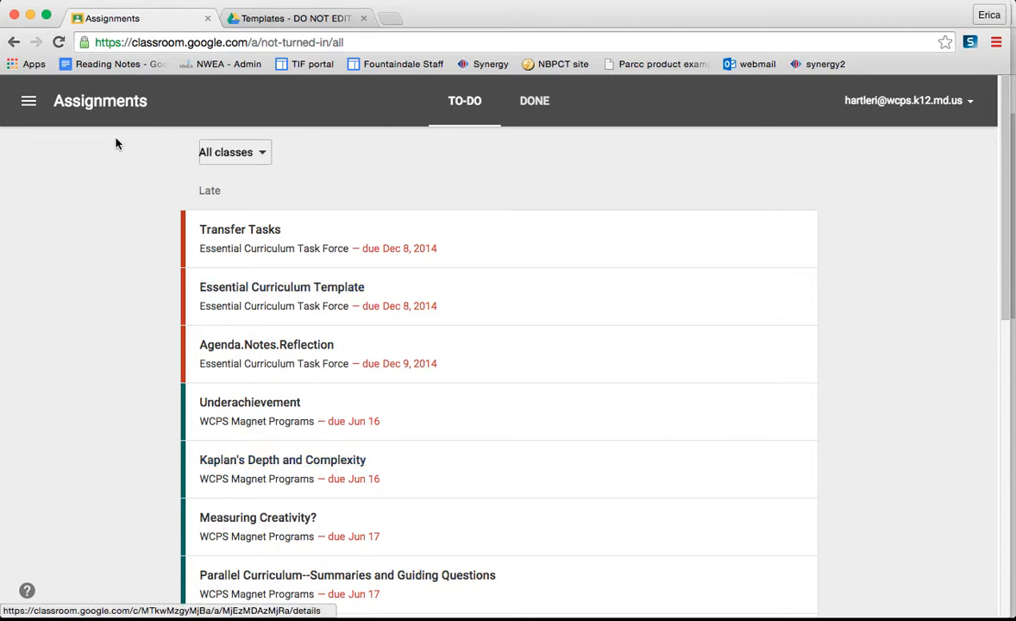
{"action": "left_click", "coordinate": [28, 100]}
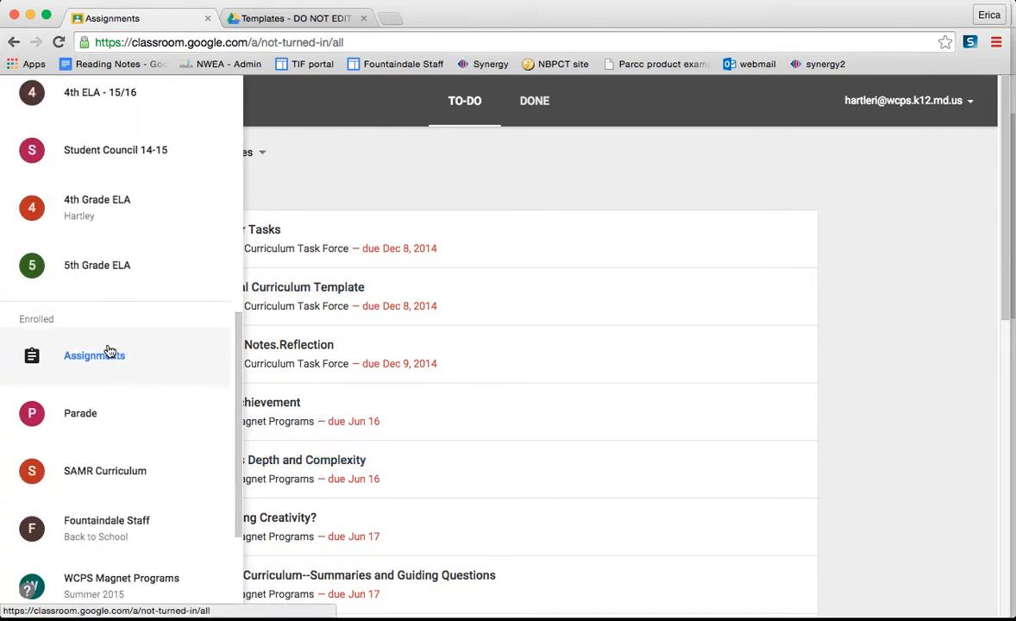
{"action": "scroll", "scroll_direction": "down", "scroll_amount": 3}
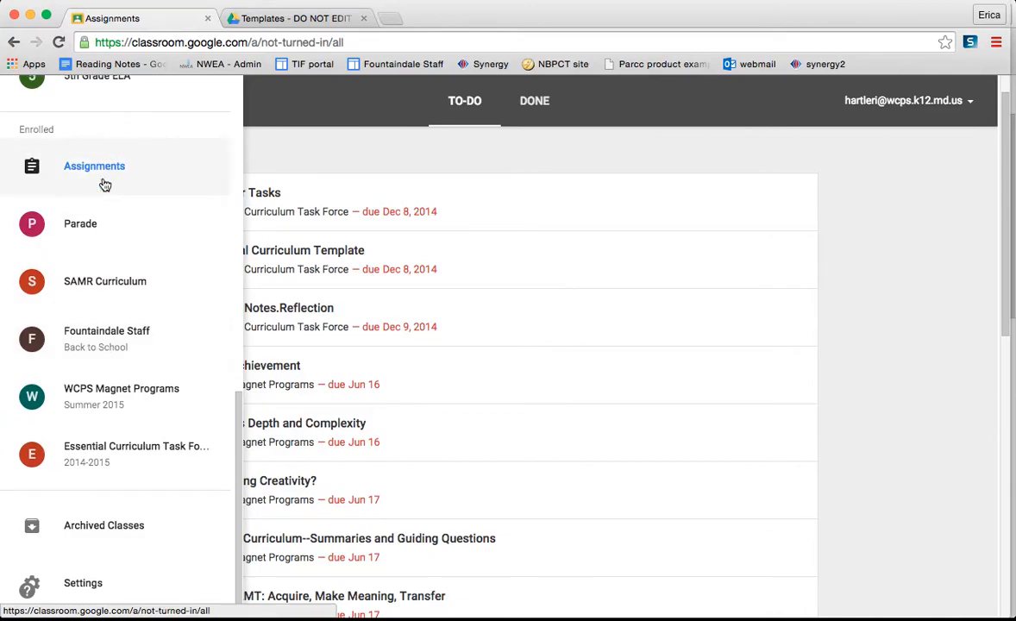
View the Archived Classes page and browse its class cards
{"action": "left_click", "coordinate": [93, 525]}
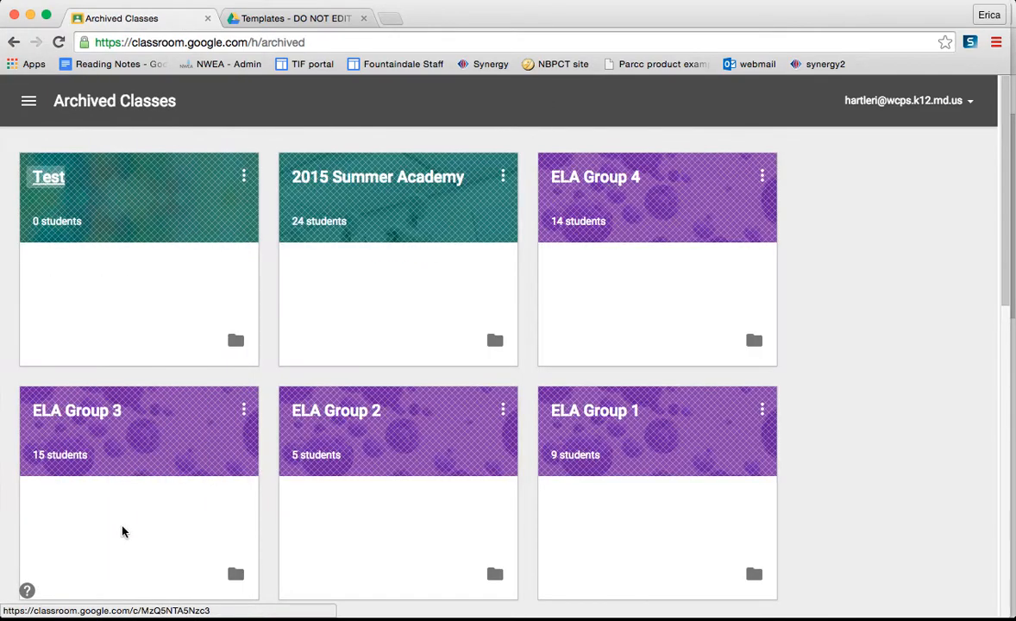
{"action": "scroll", "scroll_direction": "down", "scroll_amount": 3}
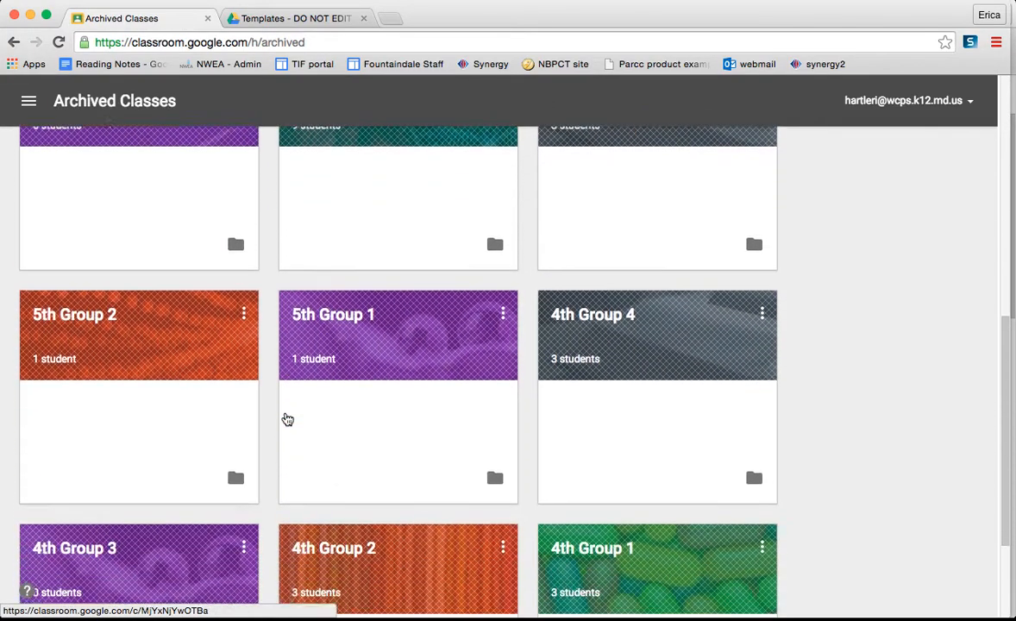
{"action": "scroll", "scroll_direction": "up", "scroll_amount": 3}
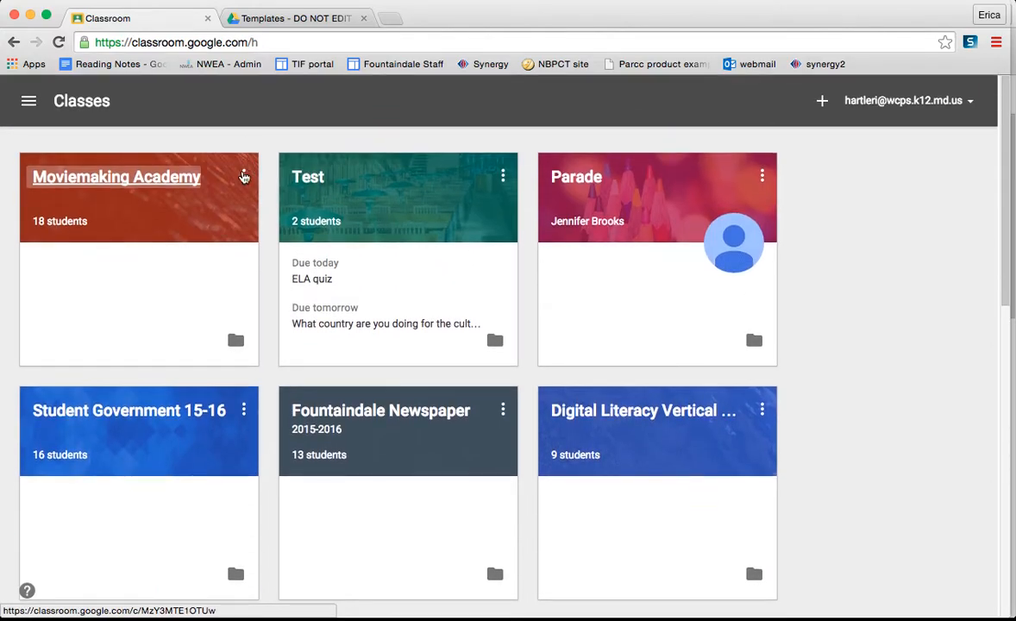
Show the Rename and Archive options for the Moviemaking Academy class
{"action": "left_click", "coordinate": [245, 176]}
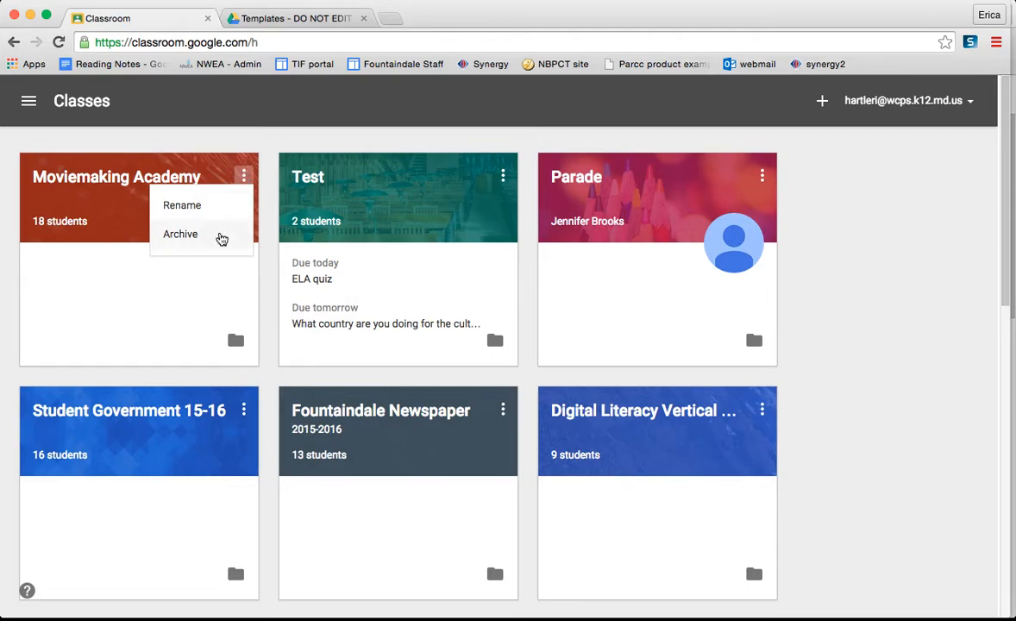
{"action": "mouse_move", "coordinate": [182, 205]}
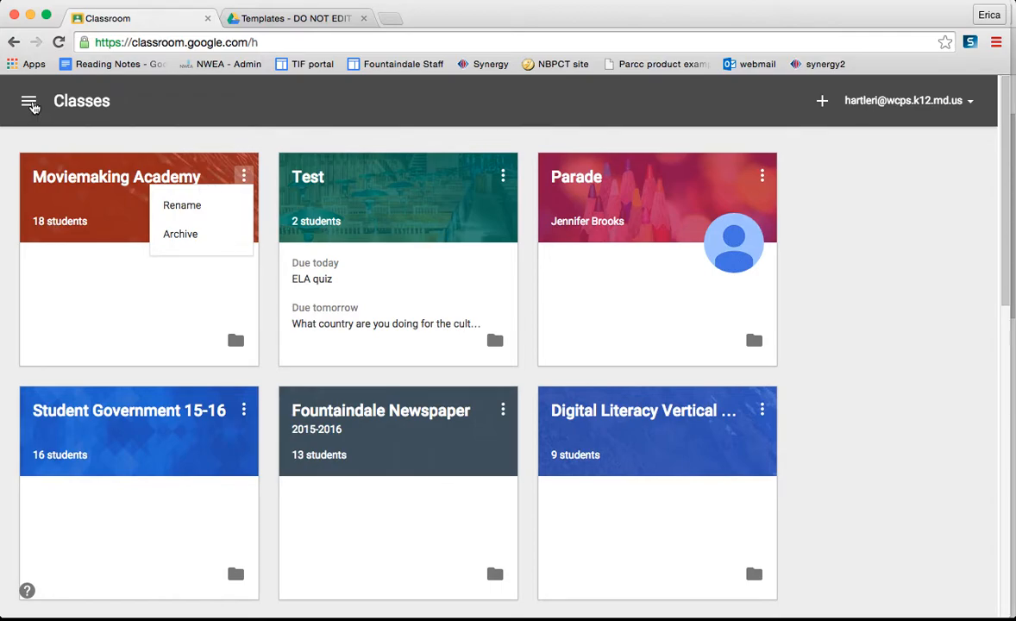
Open Settings to review email notifications, then reopen the navigation menu
{"action": "left_click", "coordinate": [31, 100]}
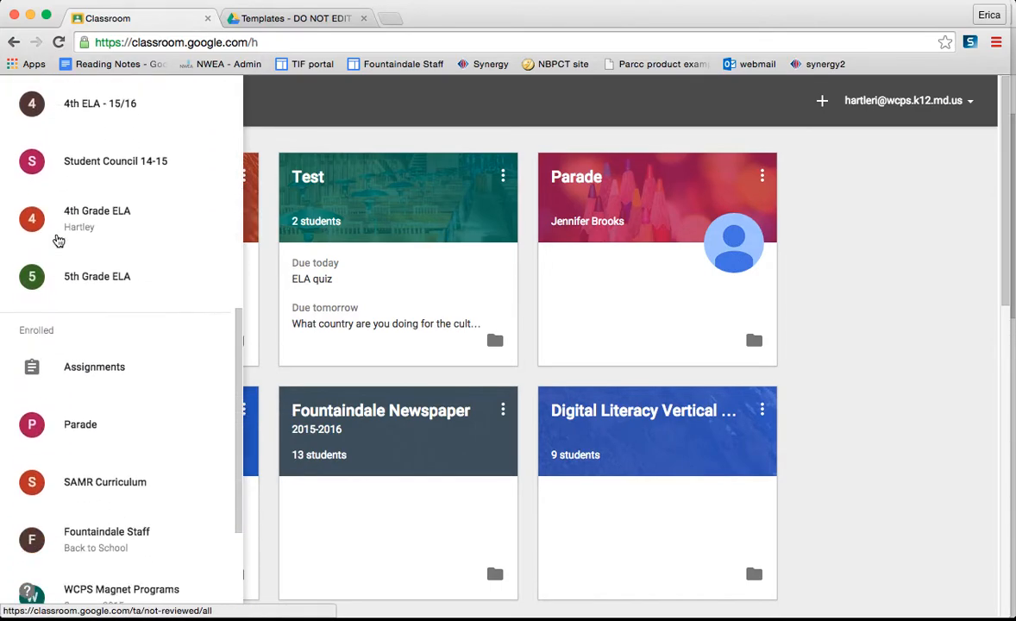
{"action": "scroll", "scroll_direction": "down", "scroll_amount": 3}
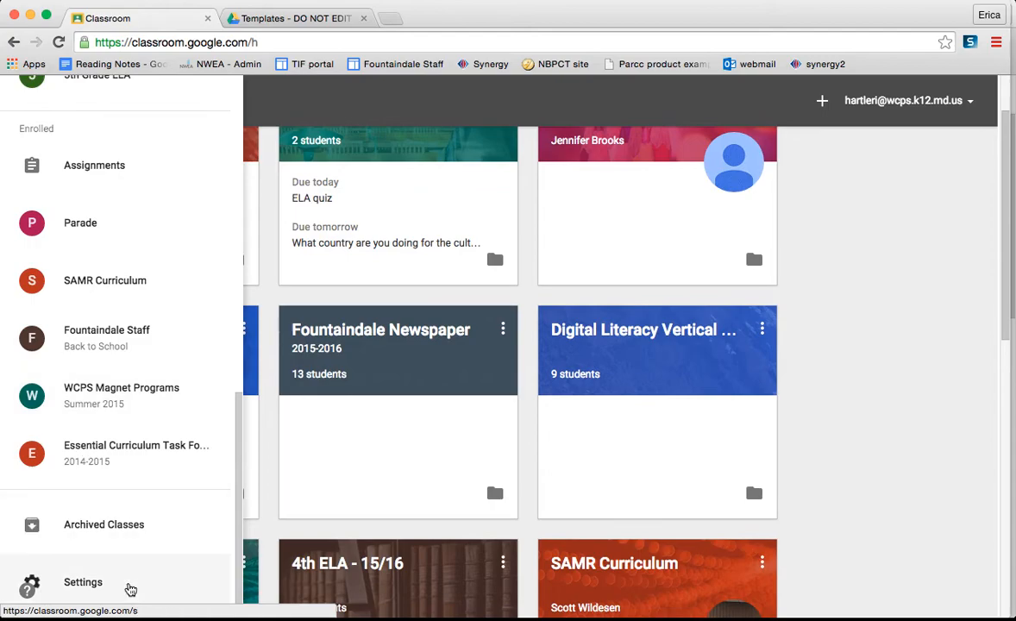
{"action": "left_click", "coordinate": [89, 583]}
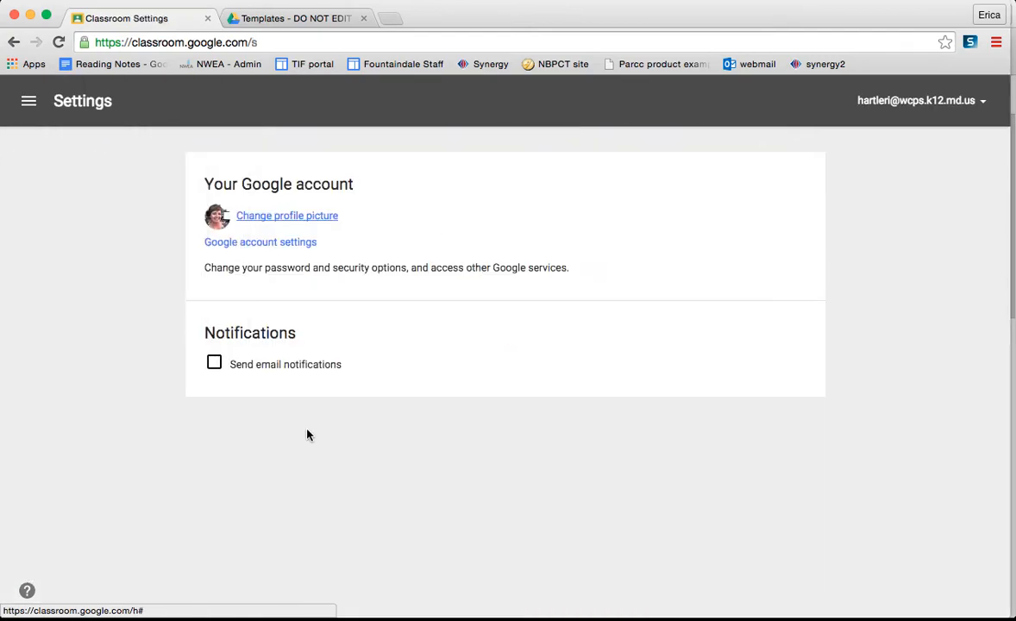
{"action": "mouse_move", "coordinate": [397, 435]}
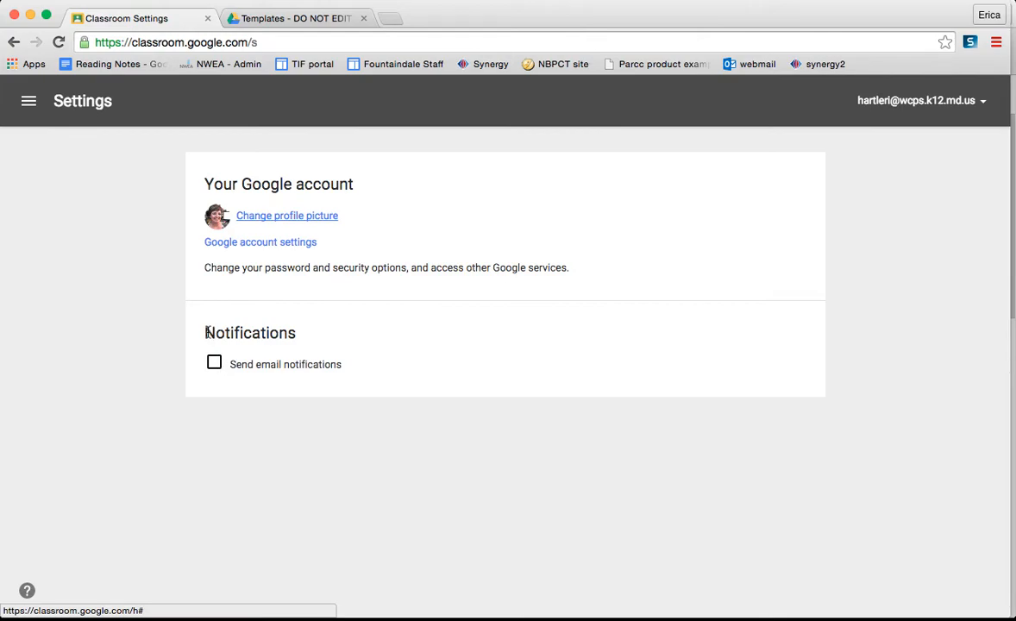
{"action": "mouse_move", "coordinate": [291, 397]}
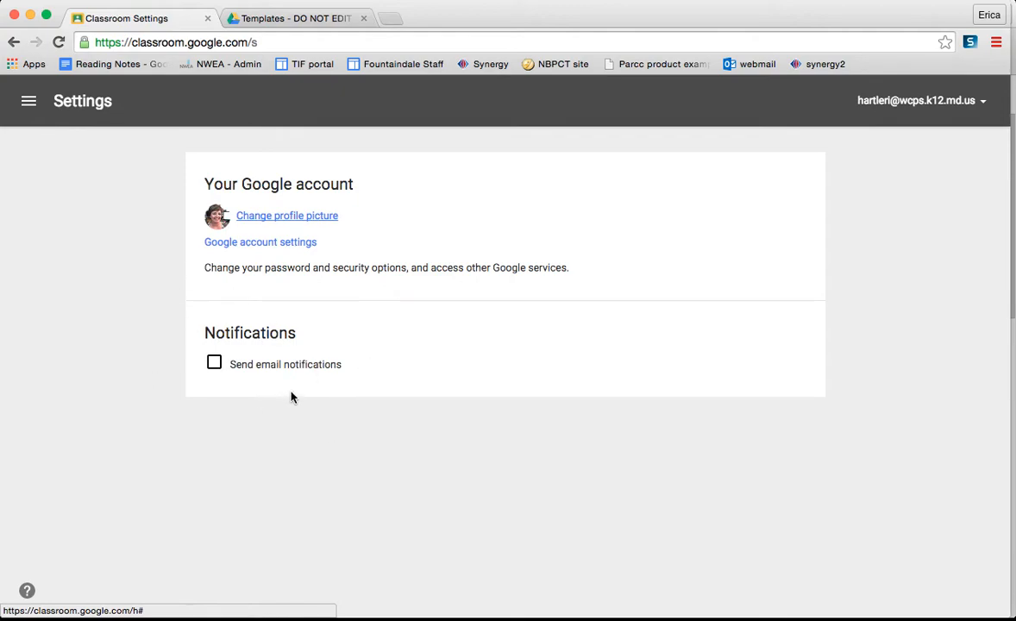
{"action": "mouse_move", "coordinate": [377, 416]}
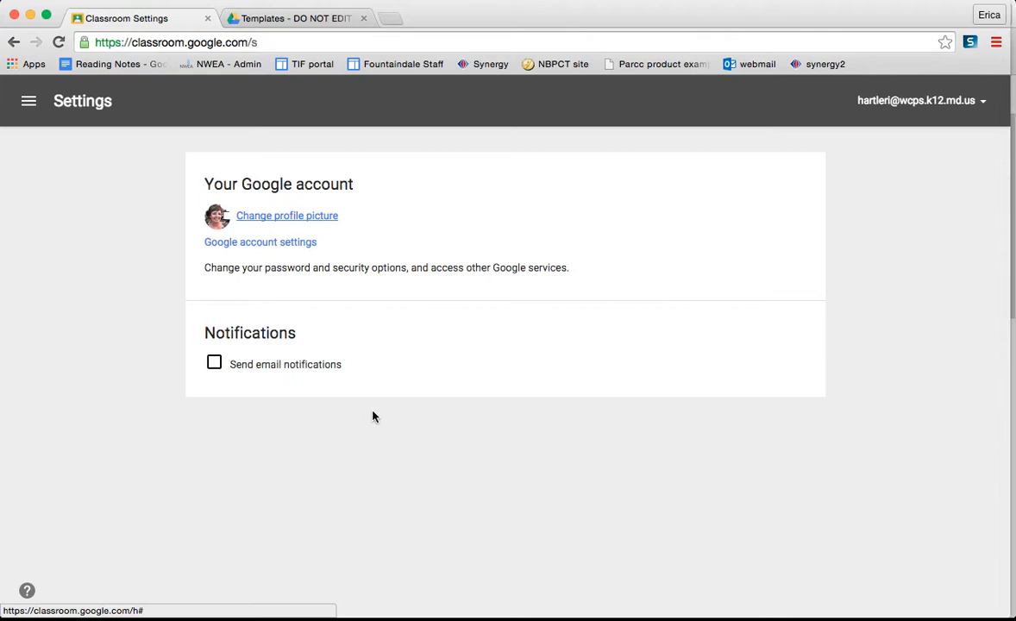
{"action": "left_click", "coordinate": [28, 100]}
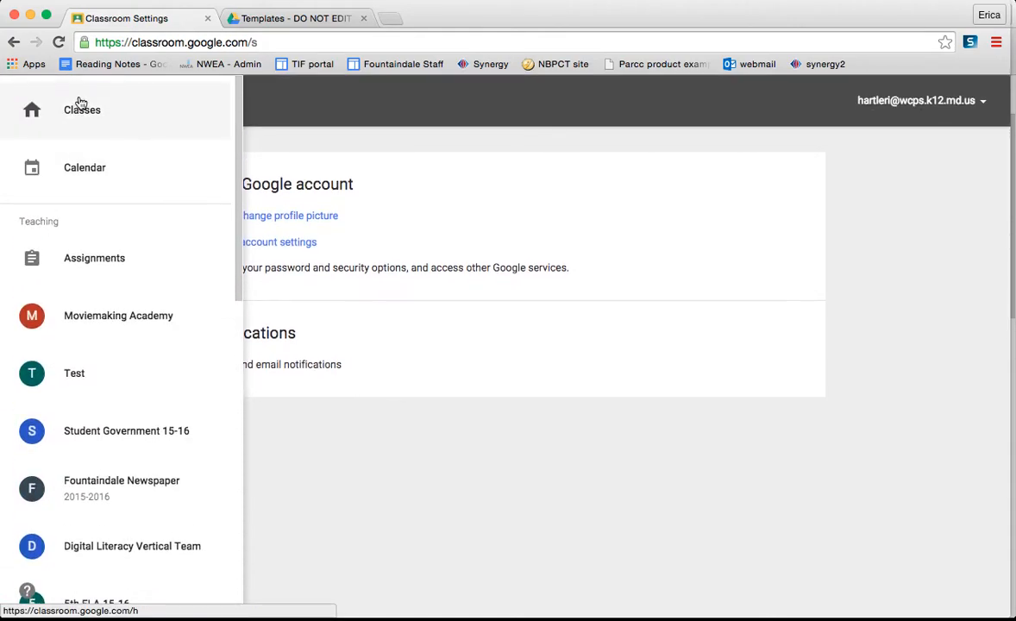
Open the Test class from Classes and view its About page details
{"action": "left_click", "coordinate": [83, 111]}
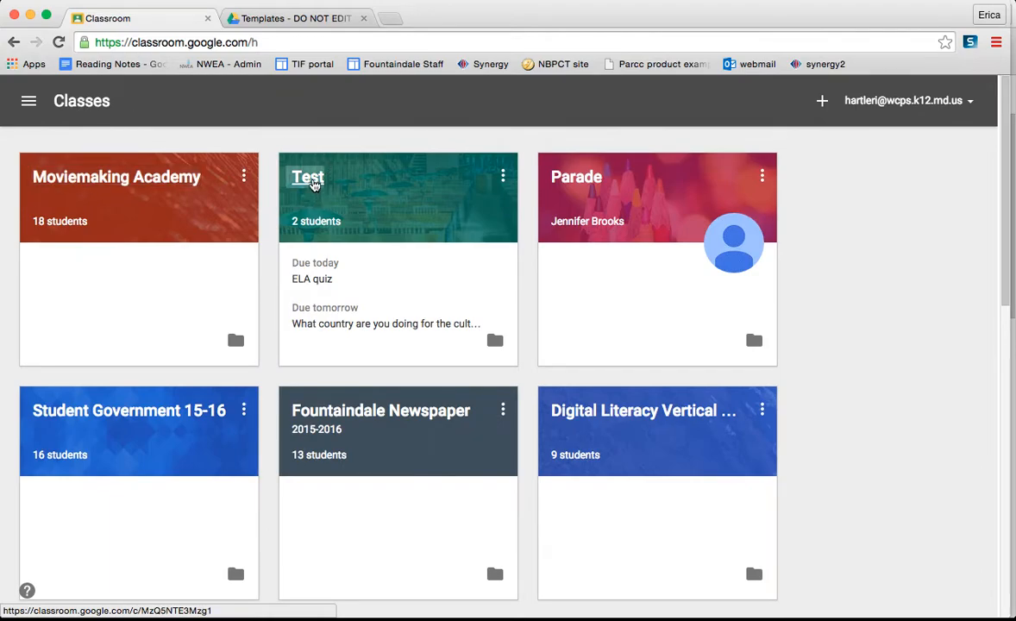
{"action": "left_click", "coordinate": [307, 176]}
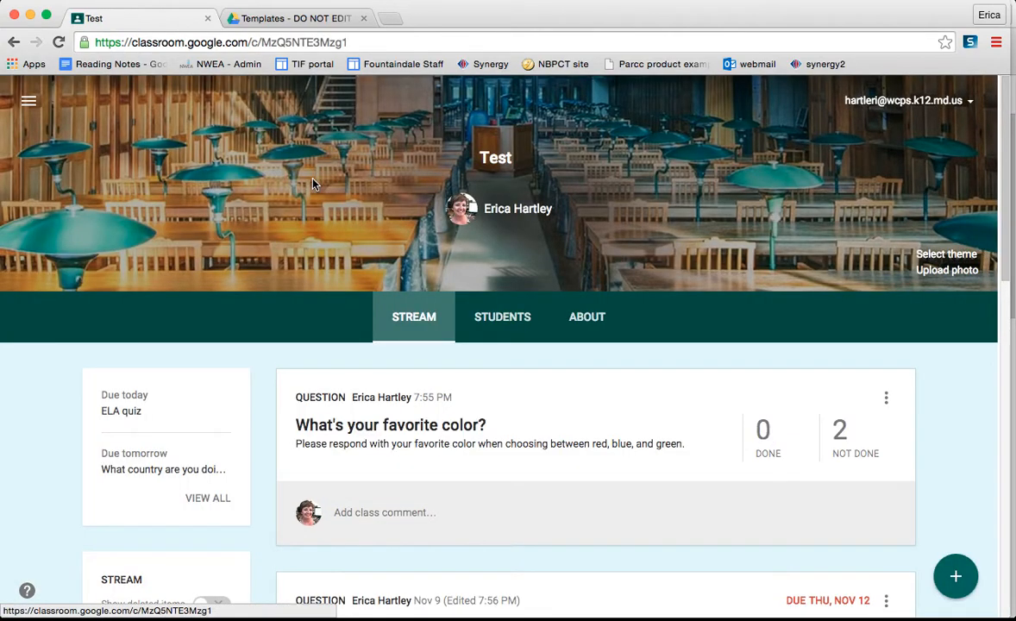
{"action": "mouse_move", "coordinate": [432, 470]}
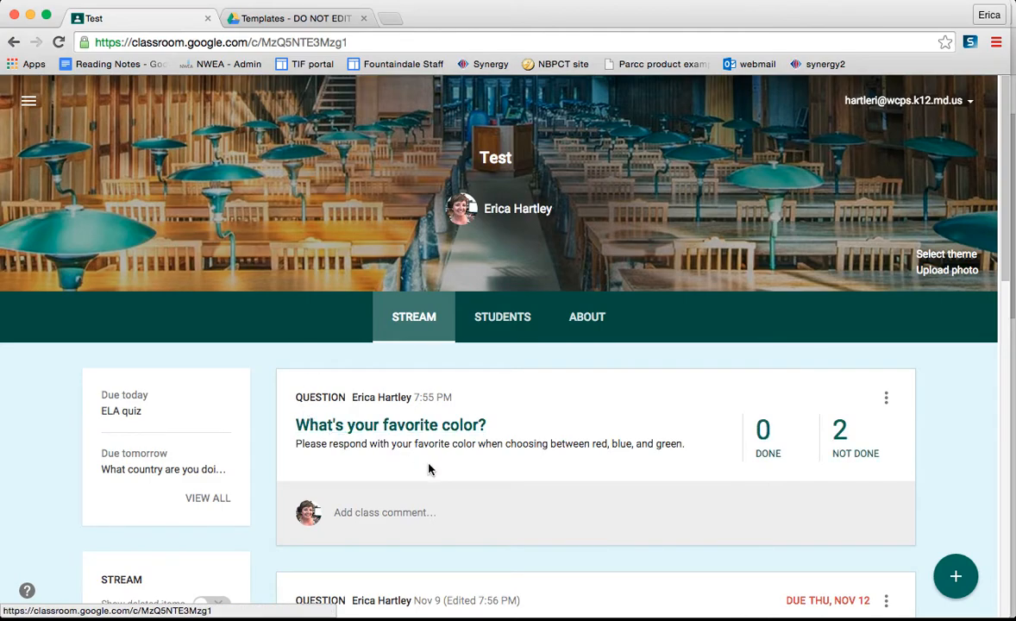
{"action": "left_click", "coordinate": [587, 318]}
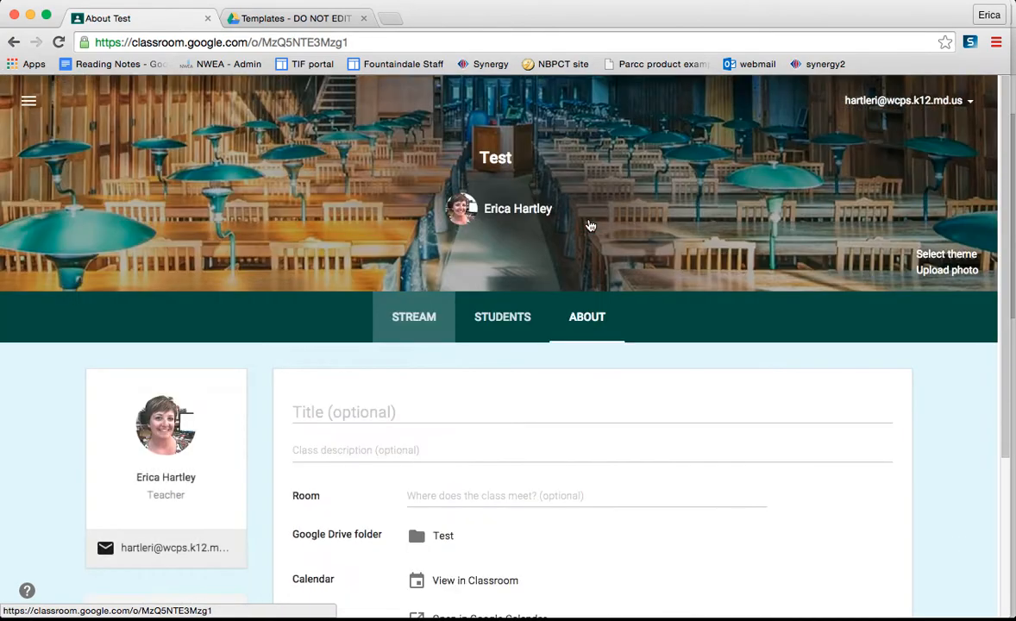
{"action": "scroll", "scroll_direction": "down", "scroll_amount": 3}
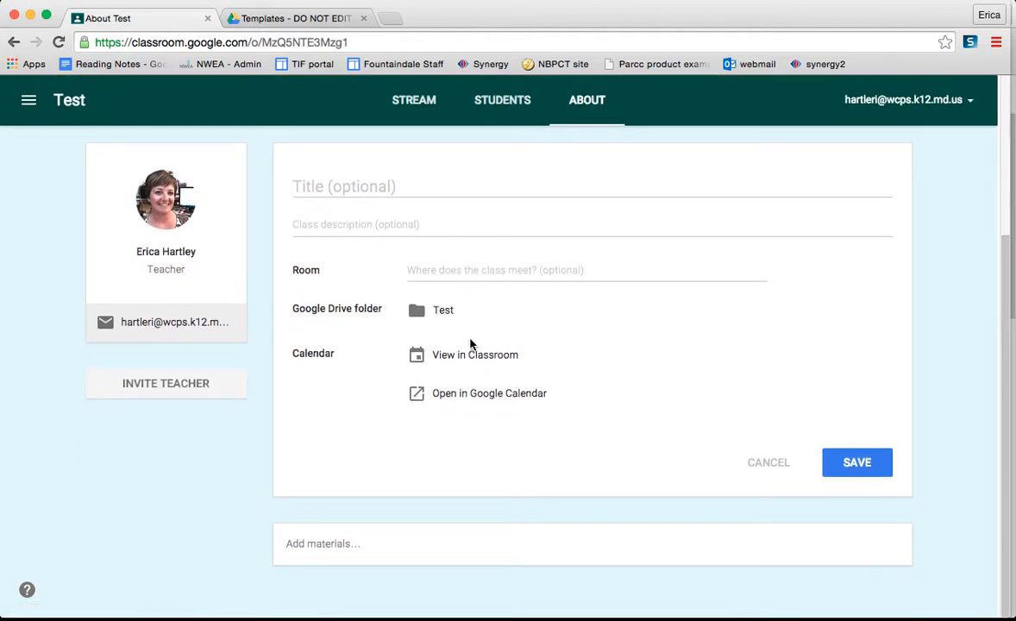
{"action": "mouse_move", "coordinate": [462, 400]}
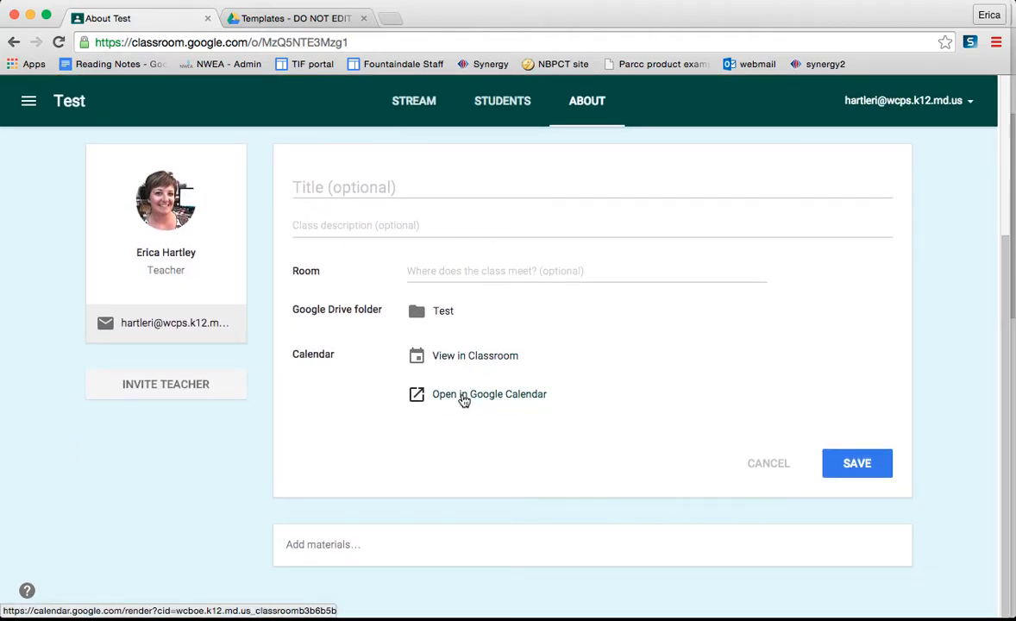
Open the class calendar in Google Calendar for the Nov 8–14, 2015 week
{"action": "left_click", "coordinate": [463, 393]}
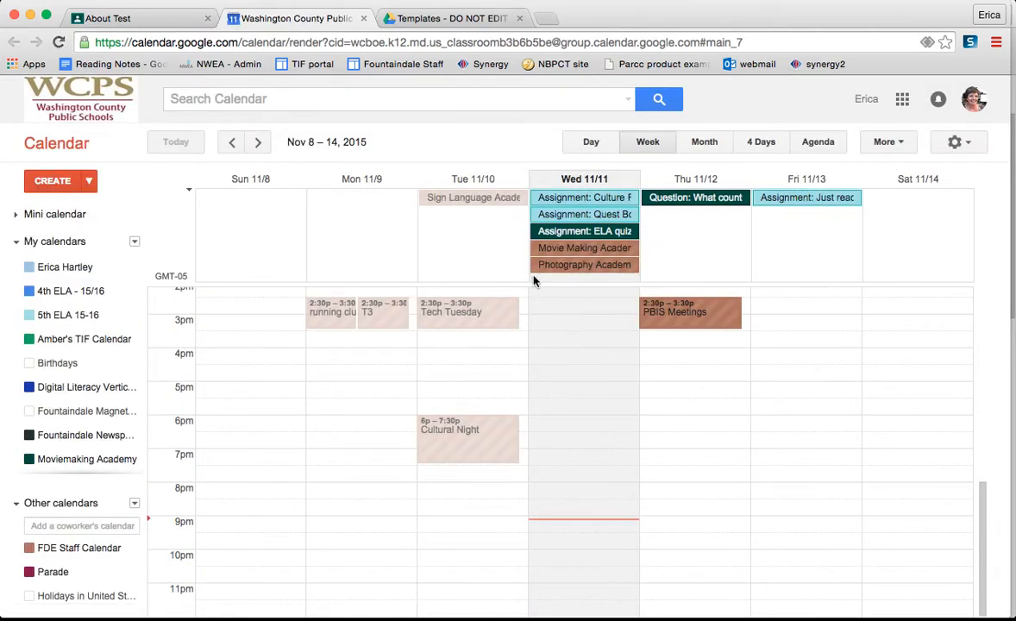
{"action": "mouse_move", "coordinate": [441, 349]}
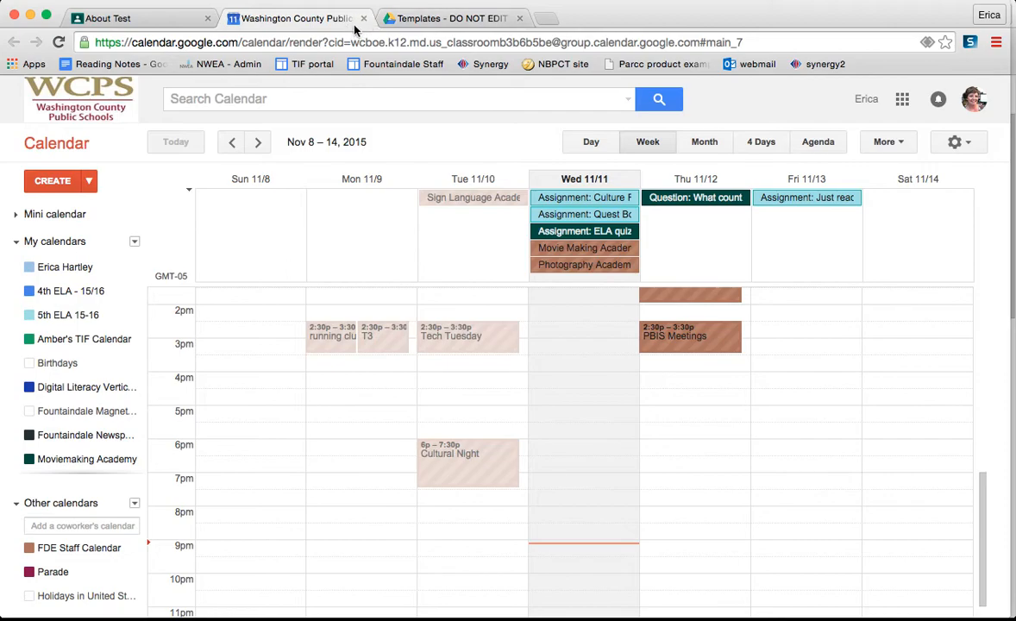
Return to the Test class About page and bring up the question-mark help menu
{"action": "left_click", "coordinate": [129, 18]}
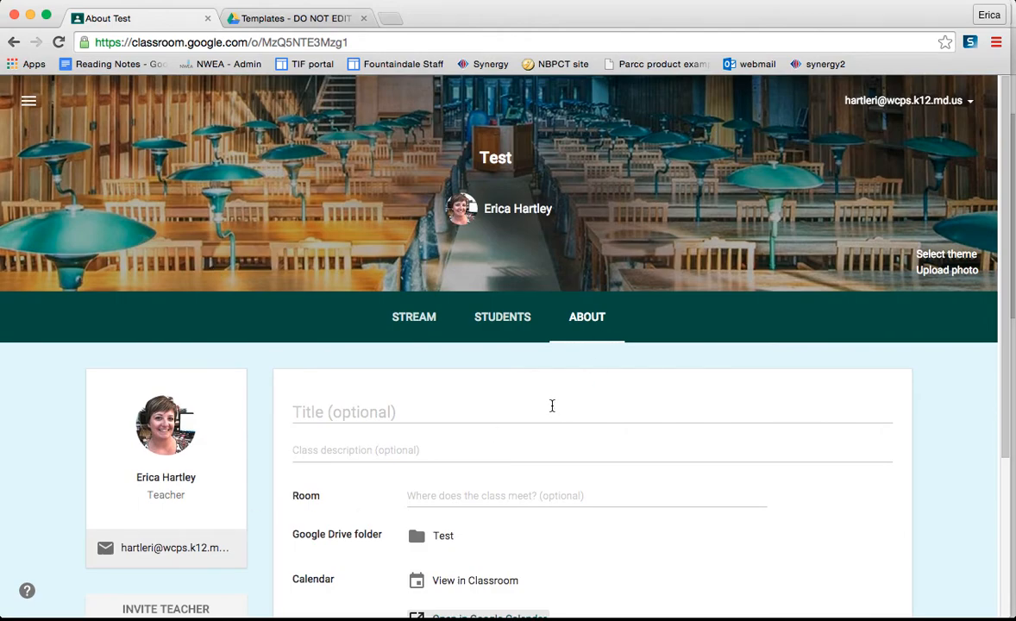
{"action": "mouse_move", "coordinate": [28, 586]}
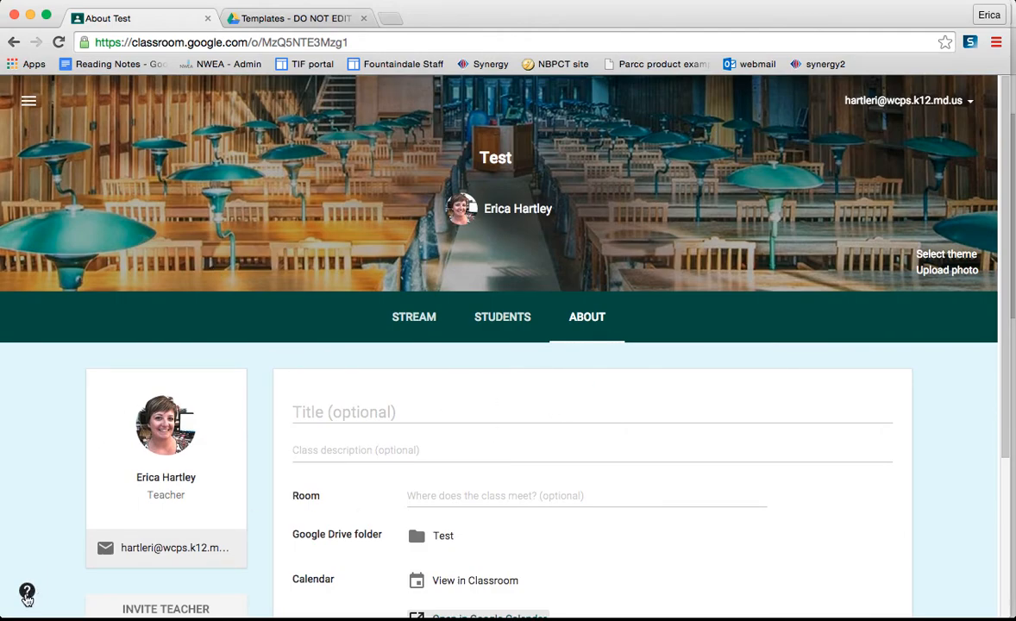
{"action": "left_click", "coordinate": [28, 587]}
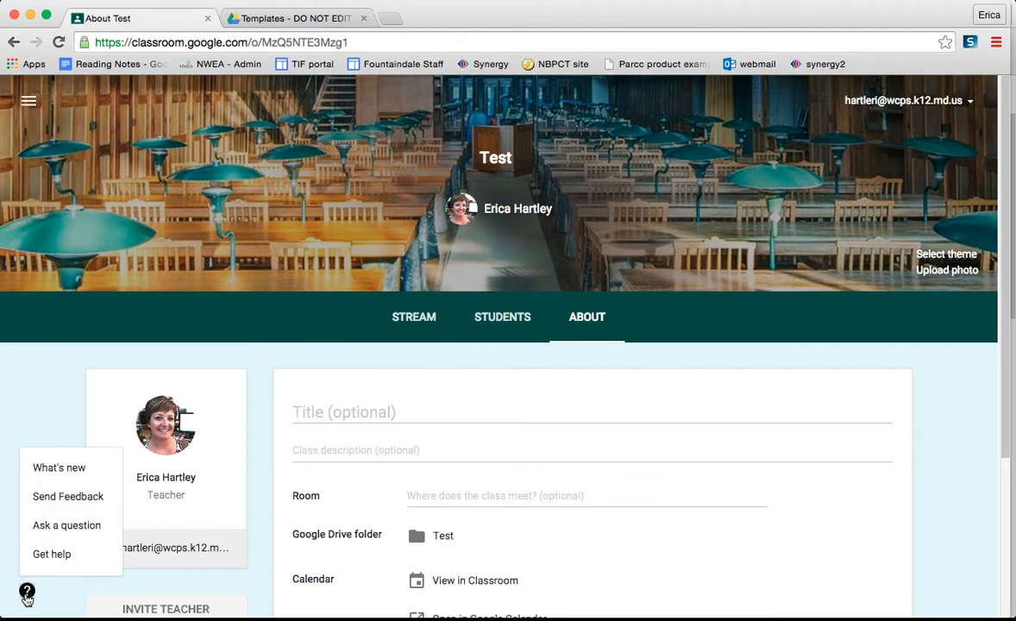
{"action": "mouse_move", "coordinate": [59, 468]}
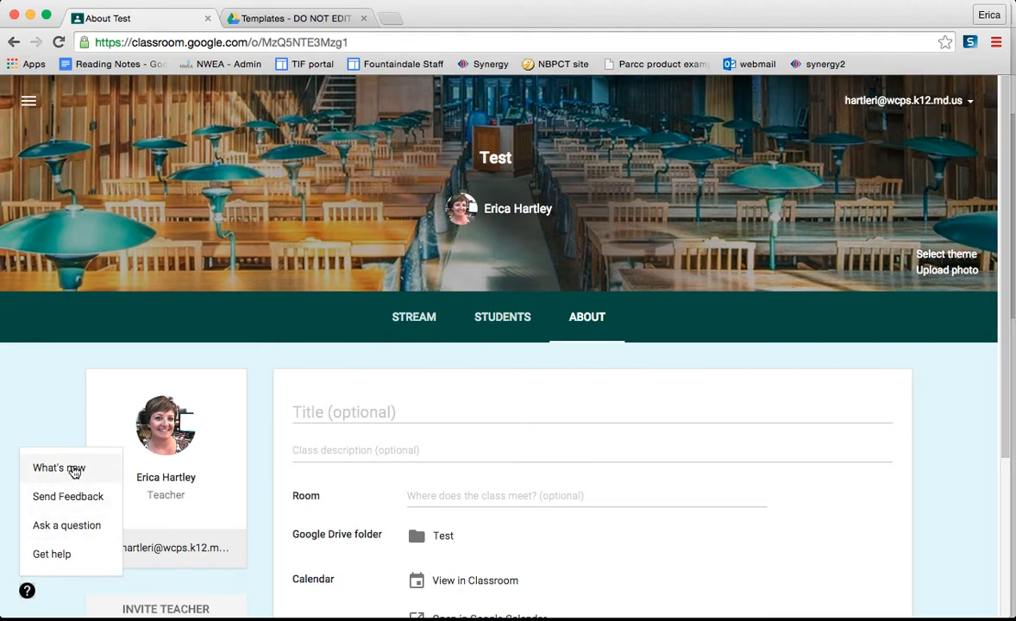
{"action": "mouse_move", "coordinate": [107, 471]}
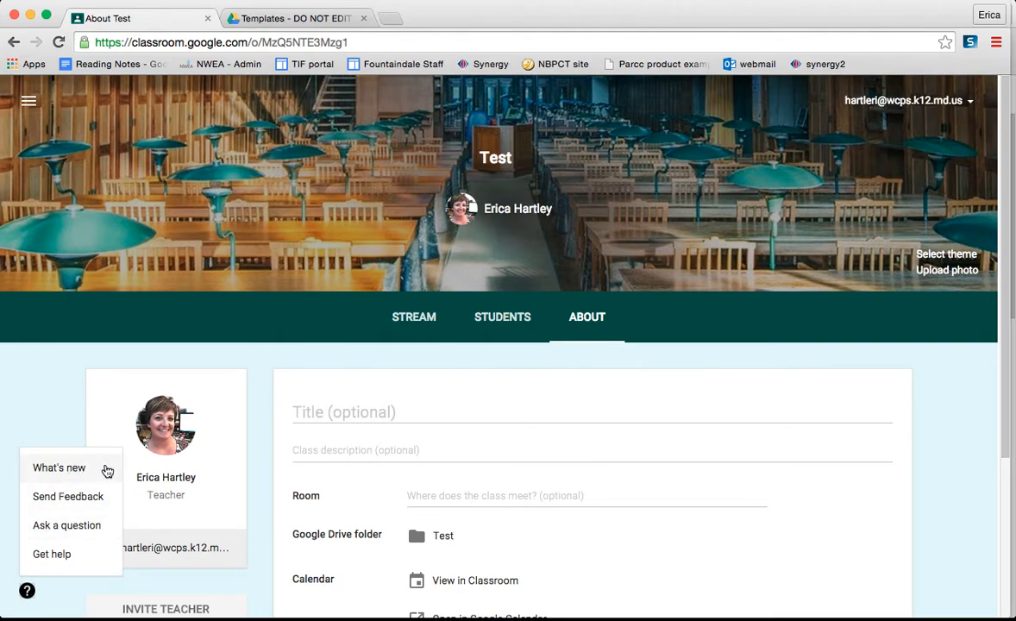
{"action": "mouse_move", "coordinate": [83, 469]}
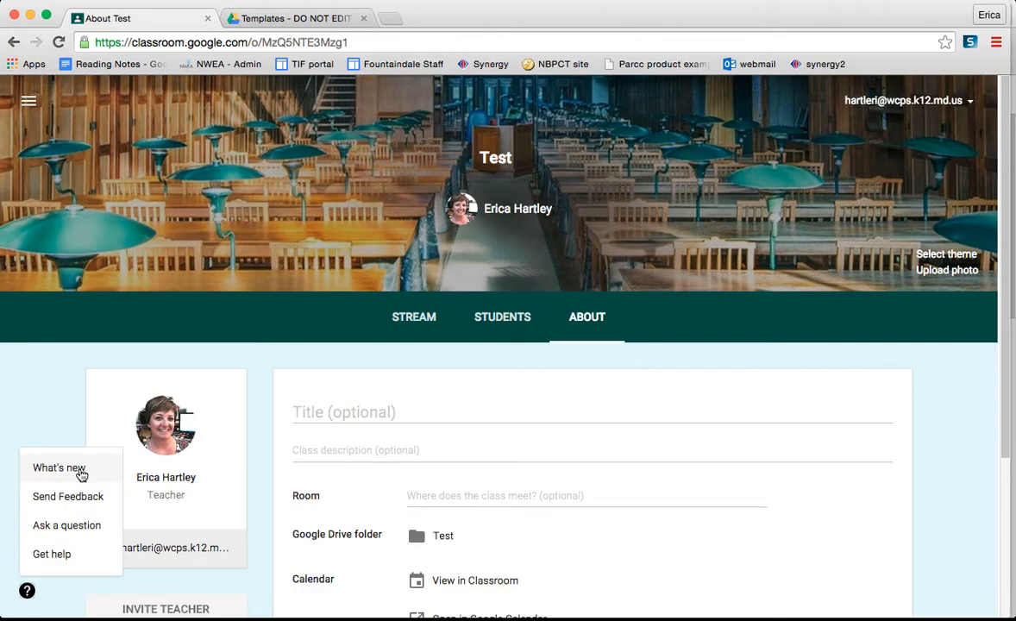
{"action": "mouse_move", "coordinate": [96, 503]}
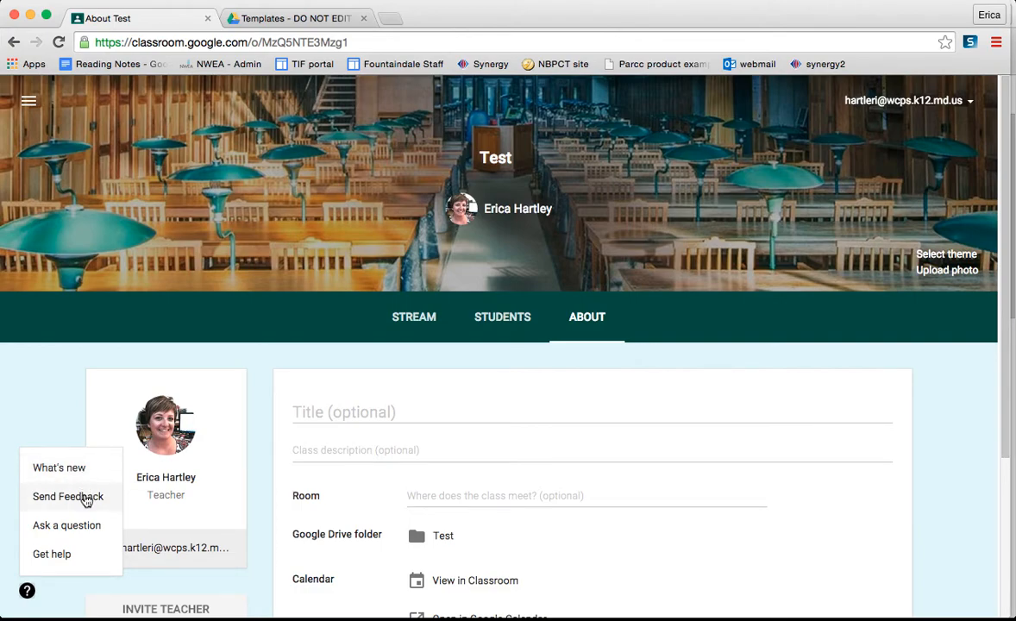
{"action": "mouse_move", "coordinate": [83, 525]}
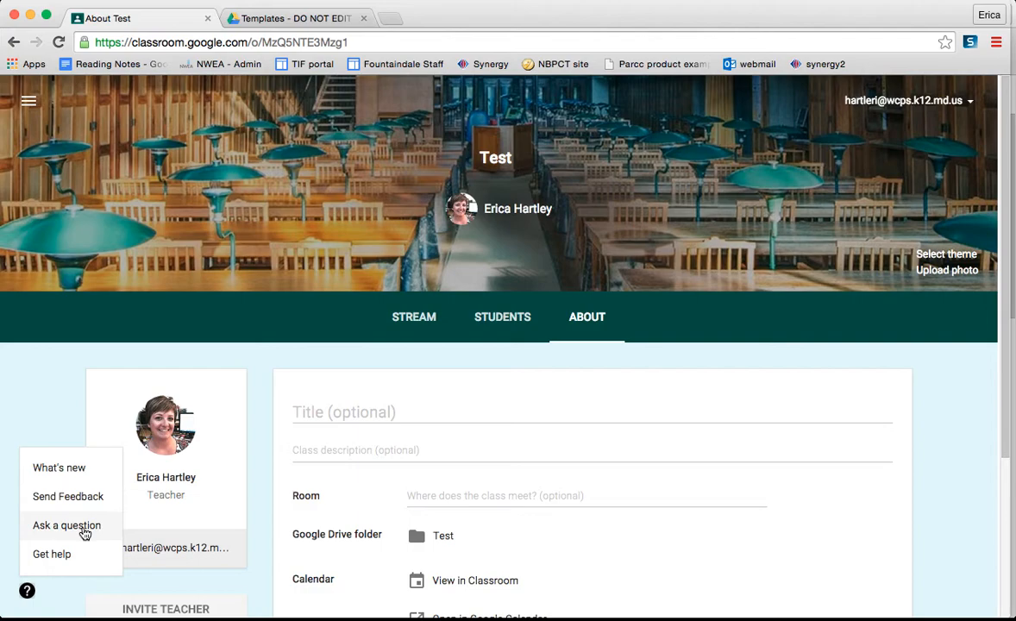
{"action": "mouse_move", "coordinate": [65, 556]}
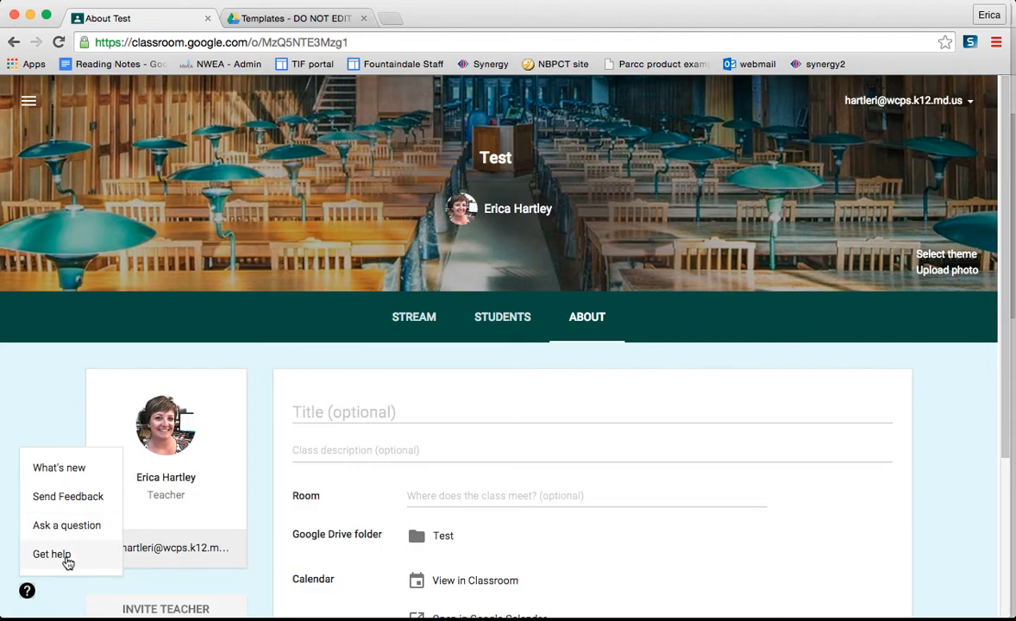
View the Help Center via Get help and browse down to the Teachers topics
{"action": "left_click", "coordinate": [52, 552]}
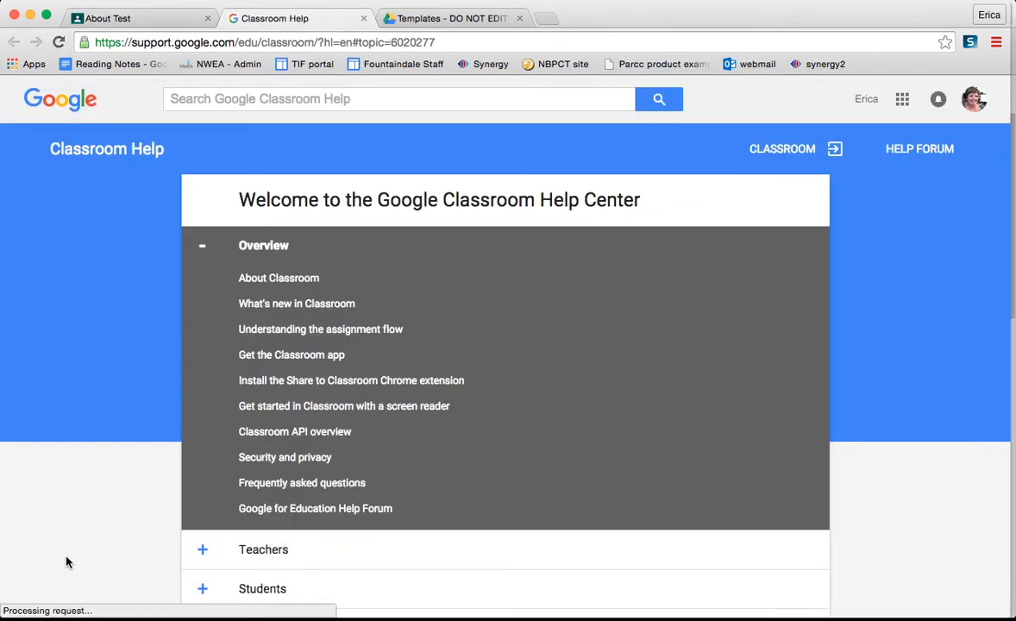
{"action": "scroll", "scroll_direction": "down", "scroll_amount": 3}
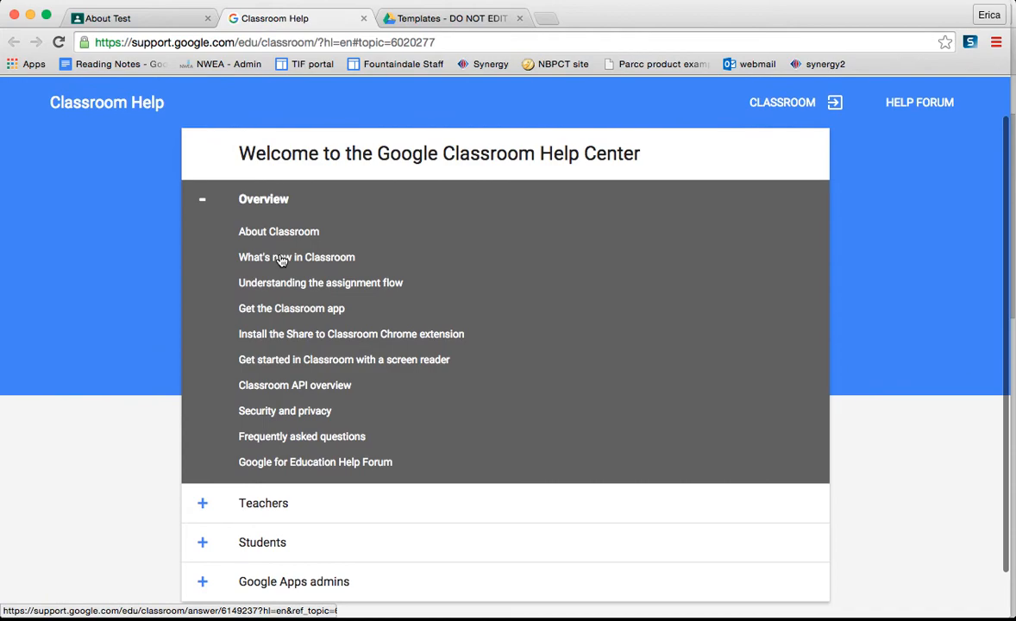
{"action": "scroll", "scroll_direction": "down", "scroll_amount": 3}
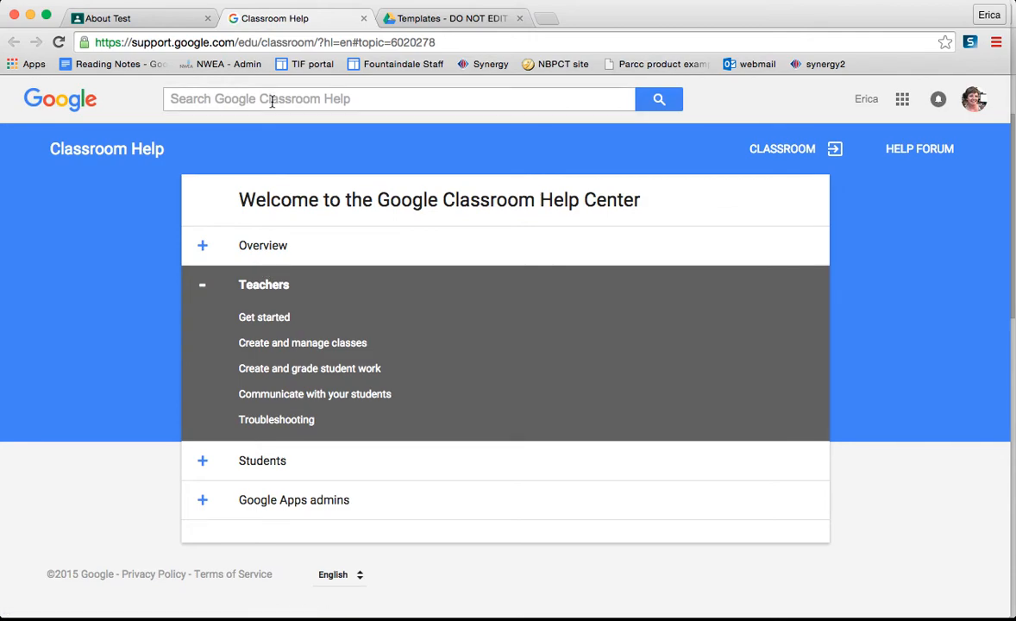
{"action": "mouse_move", "coordinate": [911, 155]}
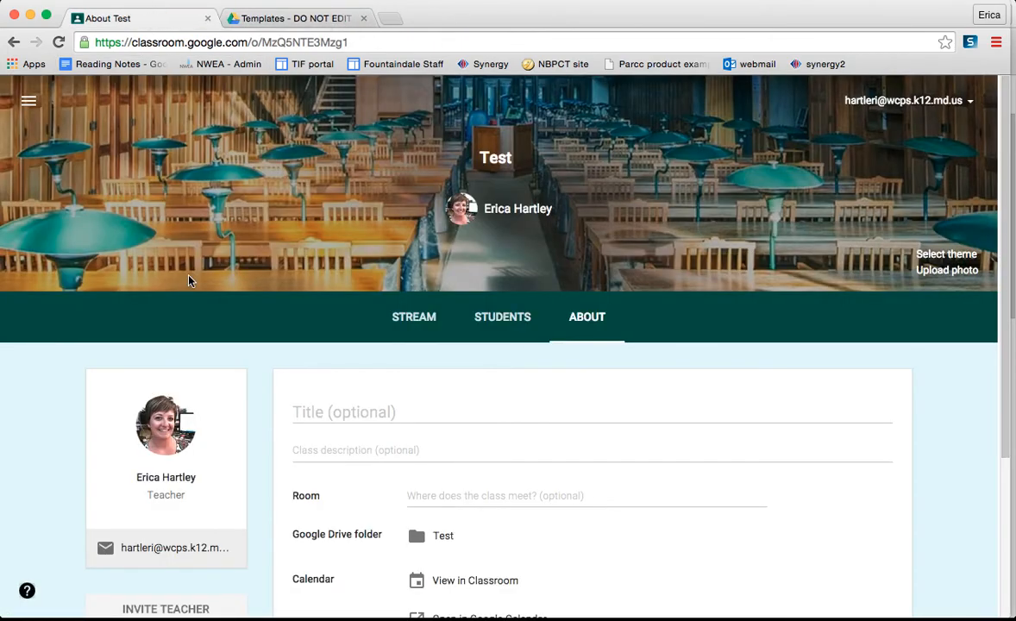
{"action": "mouse_move", "coordinate": [125, 211]}
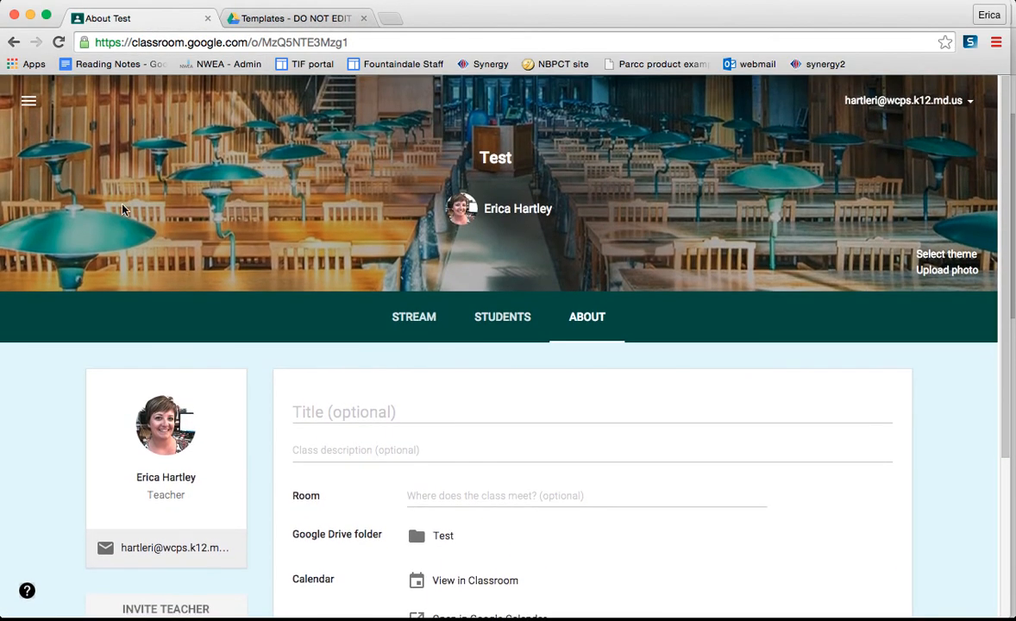
Go back to the Classes list from the main menu and skim the class cards
{"action": "left_click", "coordinate": [27, 100]}
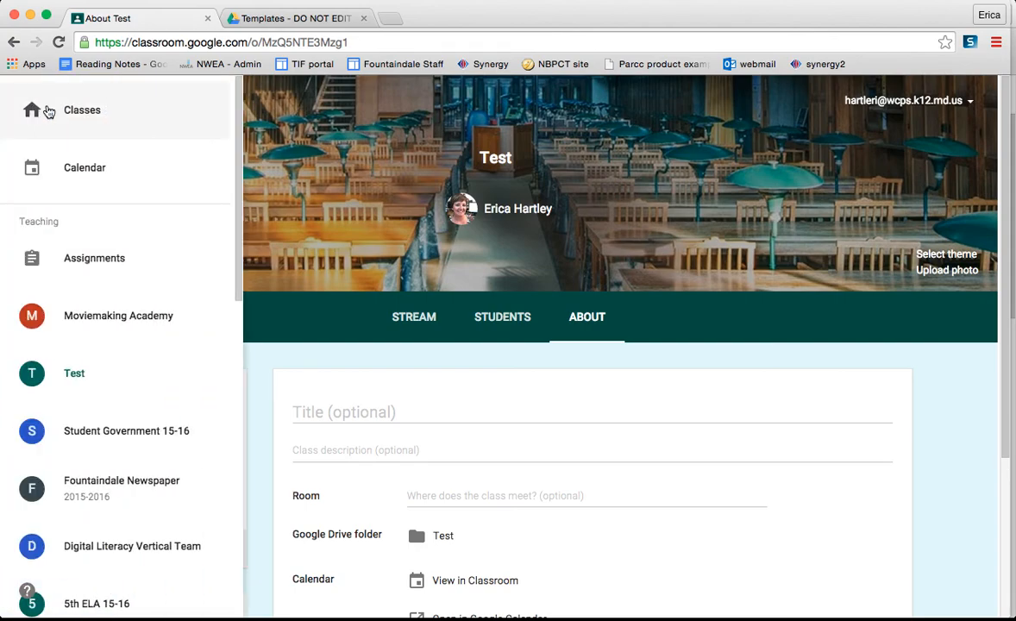
{"action": "left_click", "coordinate": [81, 111]}
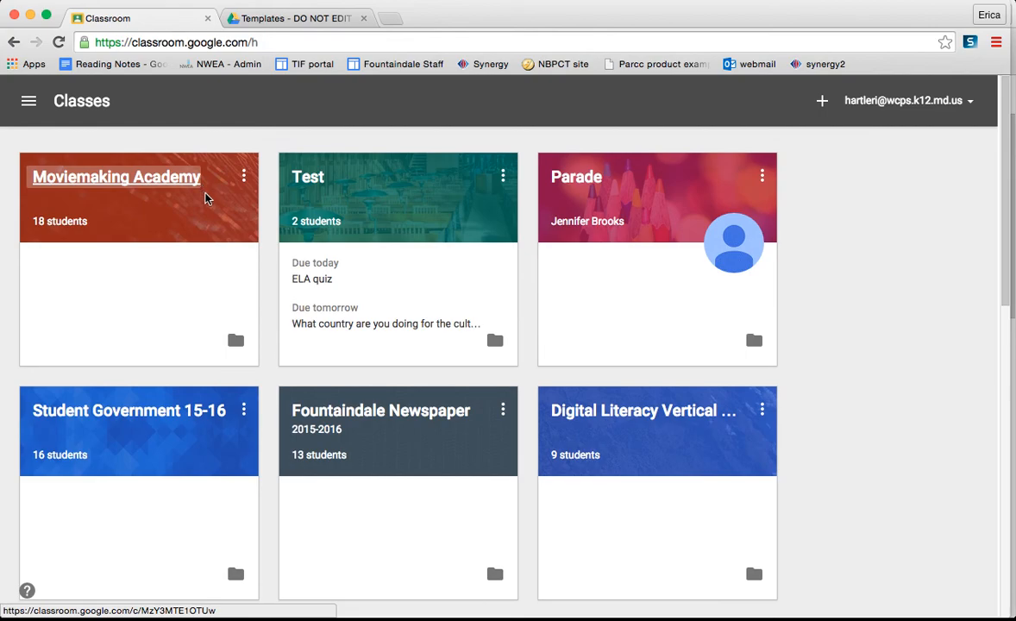
{"action": "scroll", "scroll_direction": "down", "scroll_amount": 3}
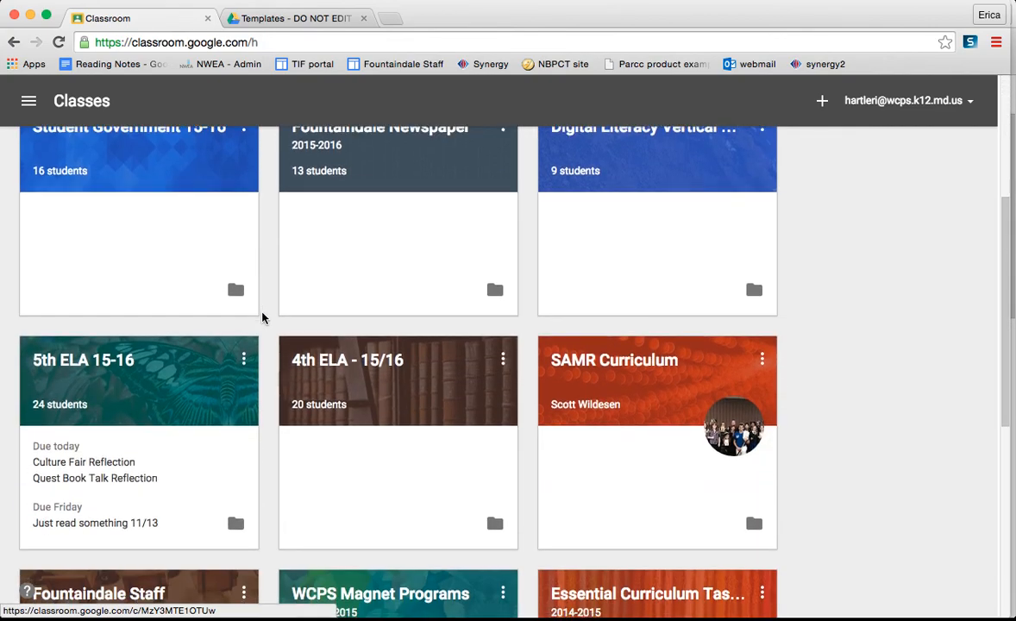
{"action": "scroll", "scroll_direction": "up", "scroll_amount": 3}
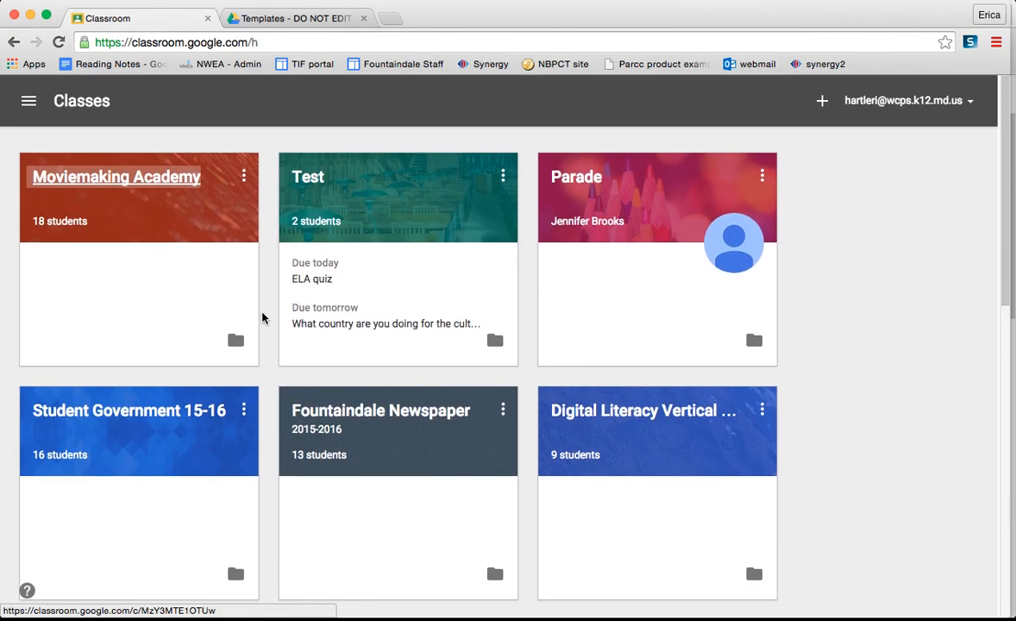